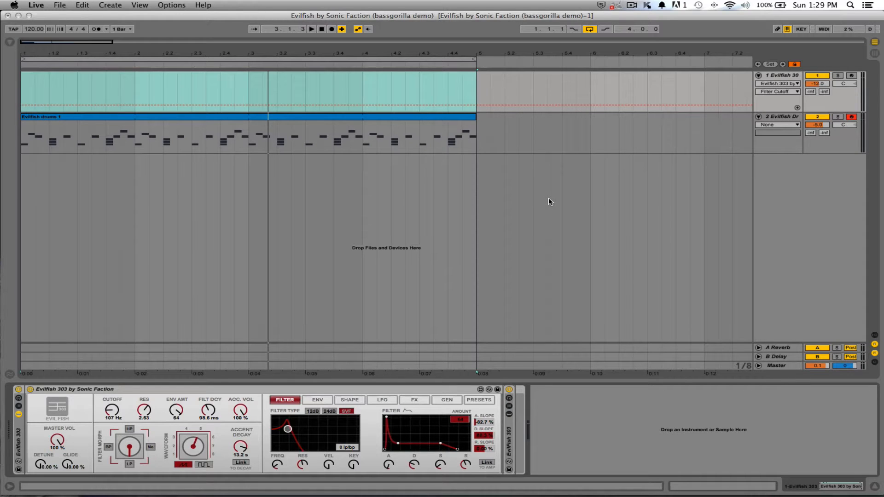
mouse_move(324, 199)
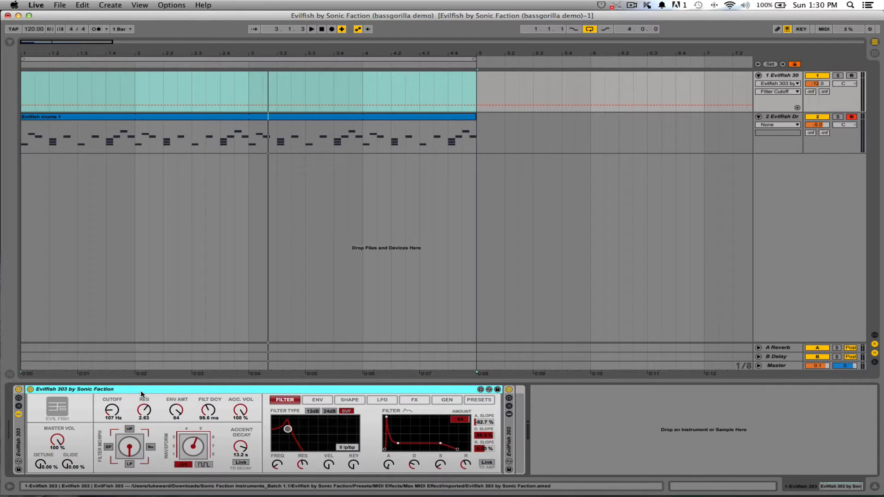
mouse_move(154, 396)
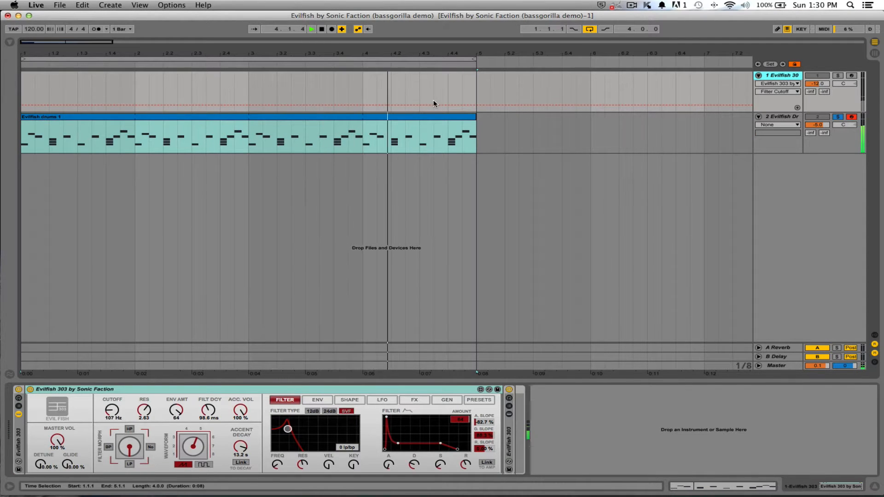
Step: Show the GEN pattern generator, sweep CUTOFF up and back down to 627 Hz, return to FILTER
click(446, 400)
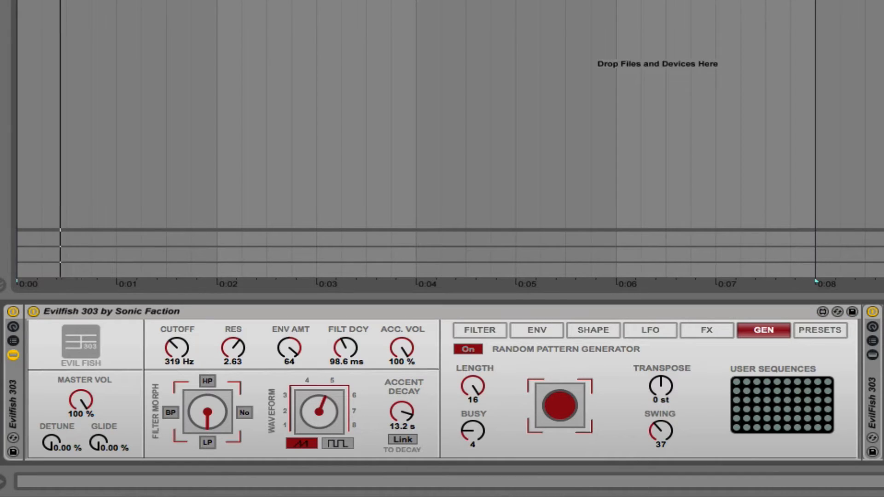
drag(177, 347, 177, 333)
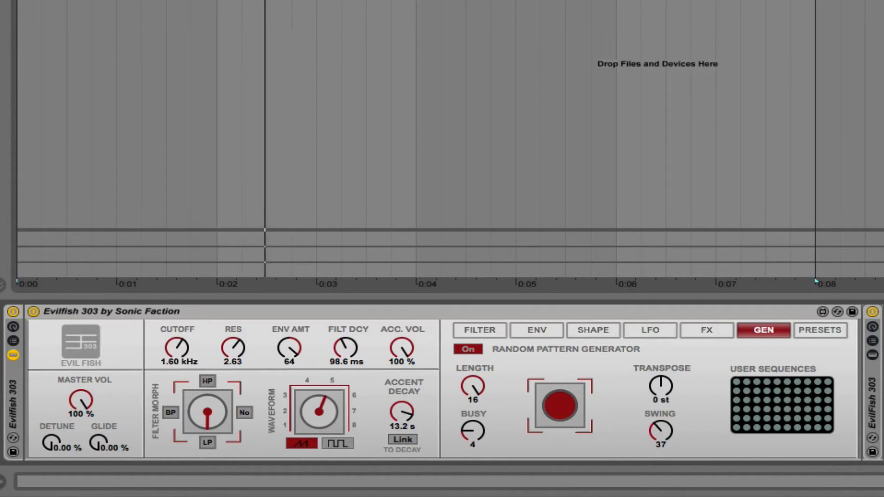
drag(176, 346, 177, 372)
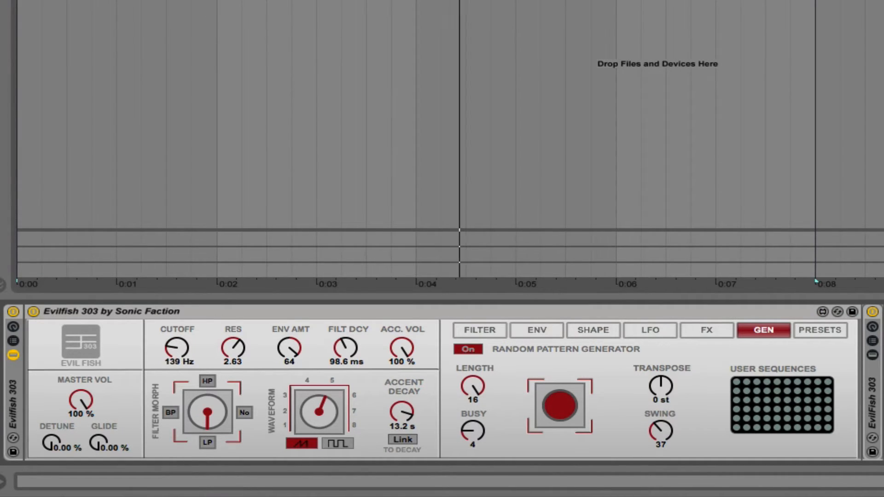
click(479, 330)
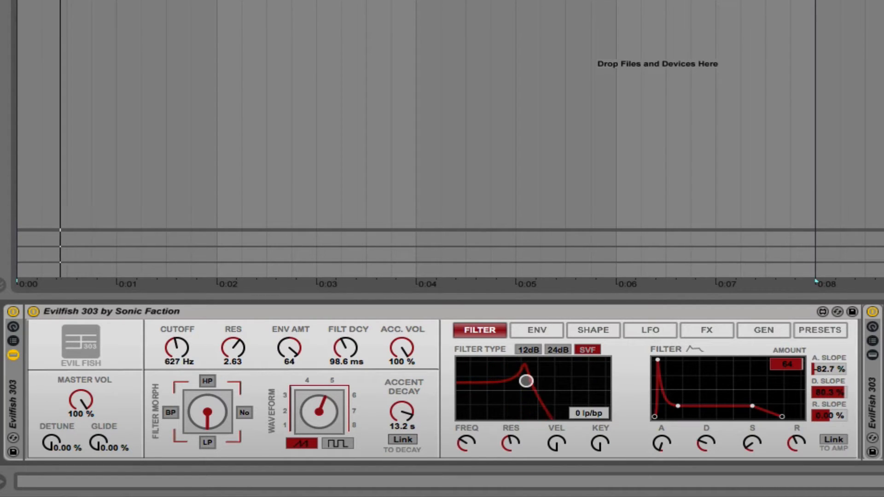
Step: Bring the filter cutoff down to 162 Hz and raise resonance to 1.89
drag(525, 380, 533, 381)
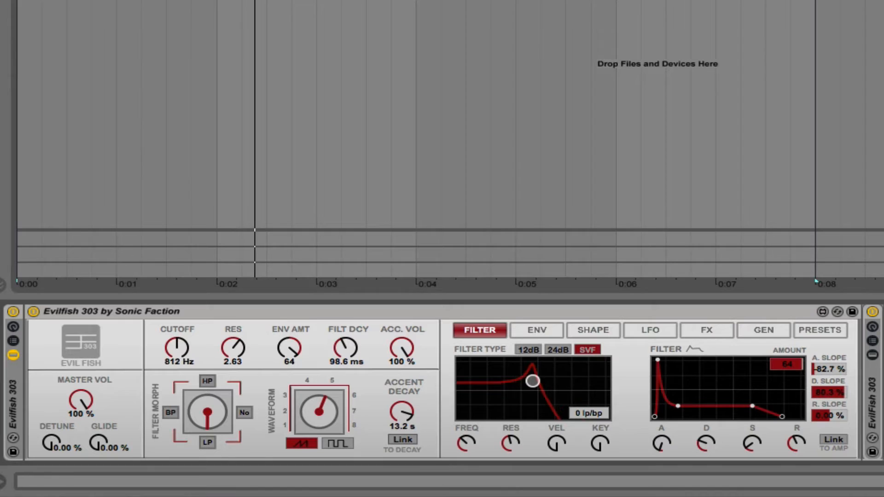
drag(532, 380, 496, 381)
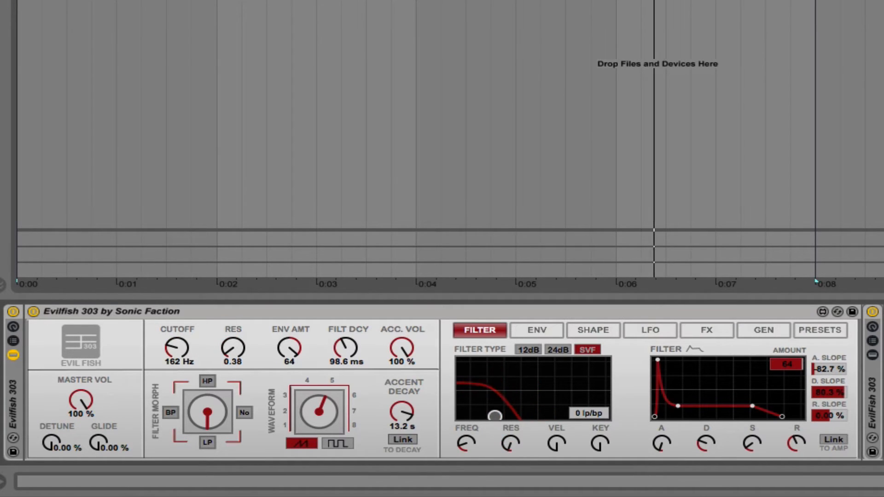
drag(233, 349, 233, 338)
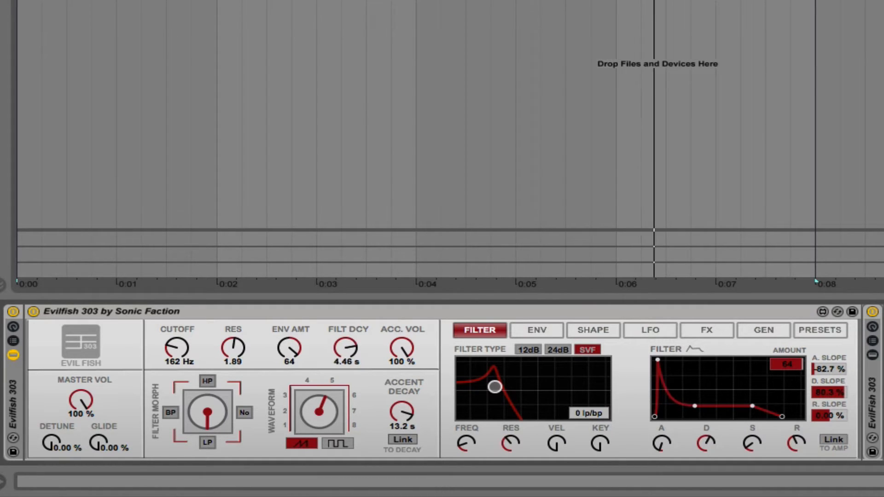
drag(349, 349, 348, 367)
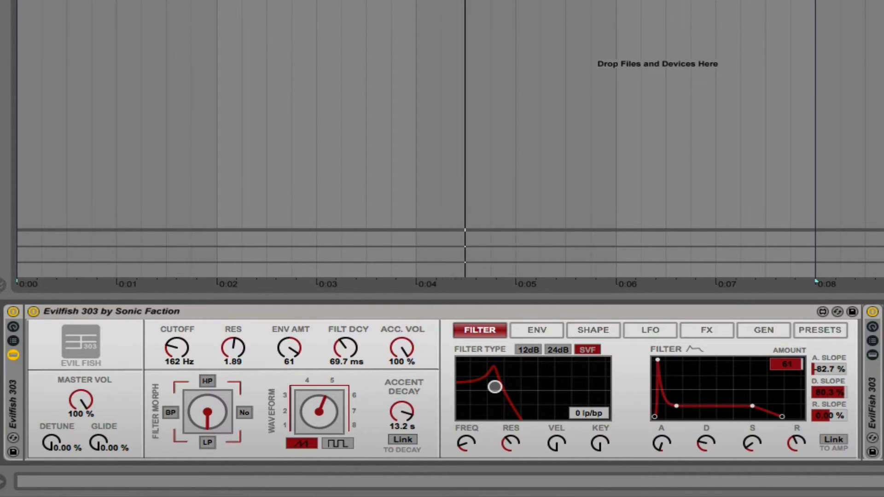
Step: Shorten the filter decay to 128 ms and set envelope amount to 72
drag(289, 344, 289, 383)
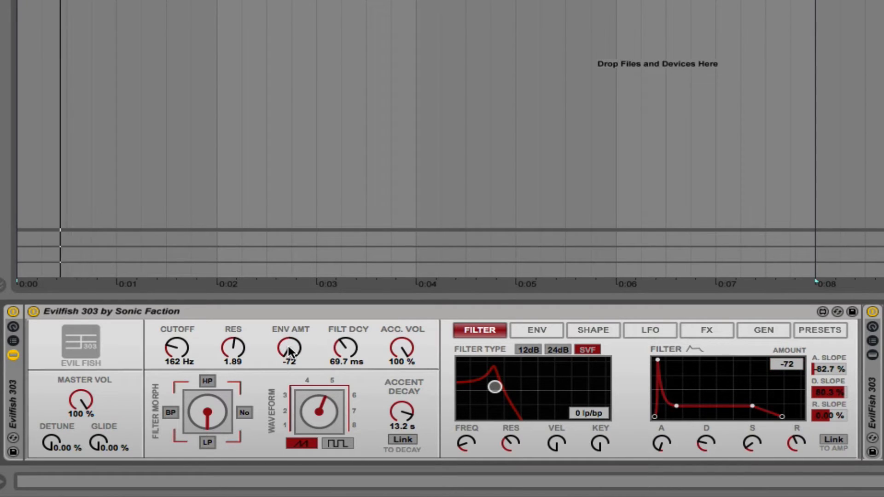
drag(290, 350, 290, 338)
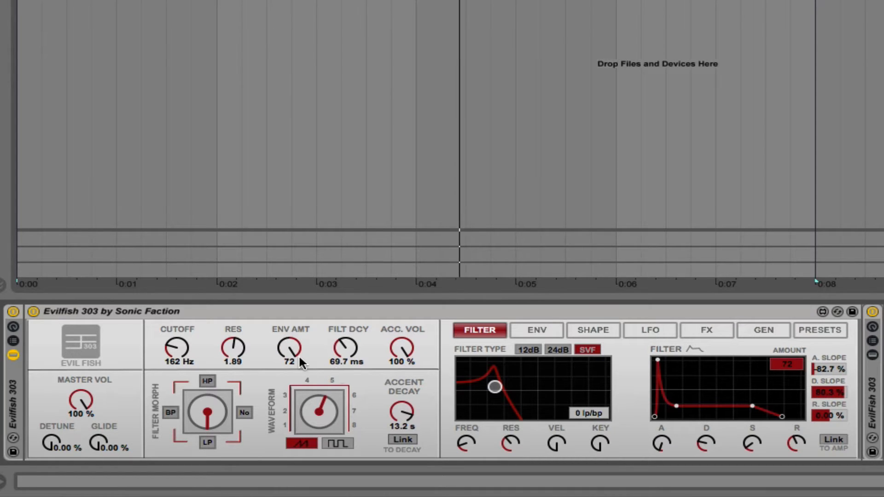
drag(348, 349, 349, 321)
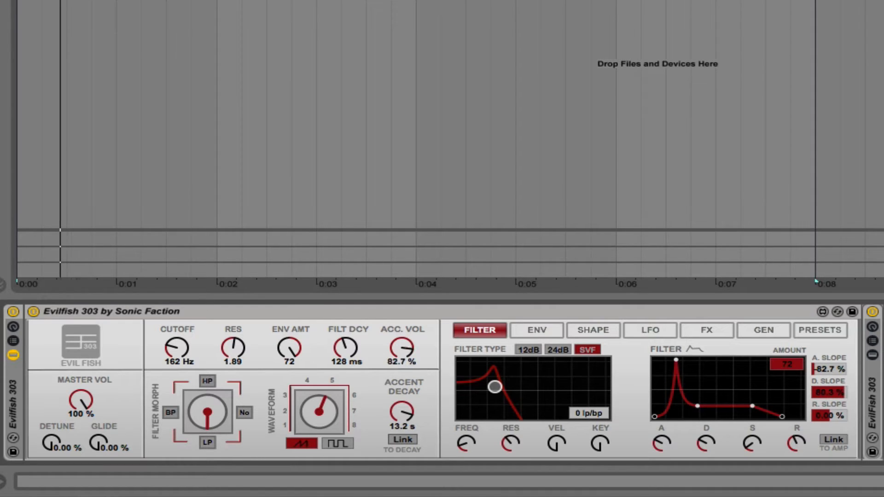
Step: Return accent volume to 100% and set envelope attack slope 63.8%, release slope about 23%
drag(403, 349, 402, 372)
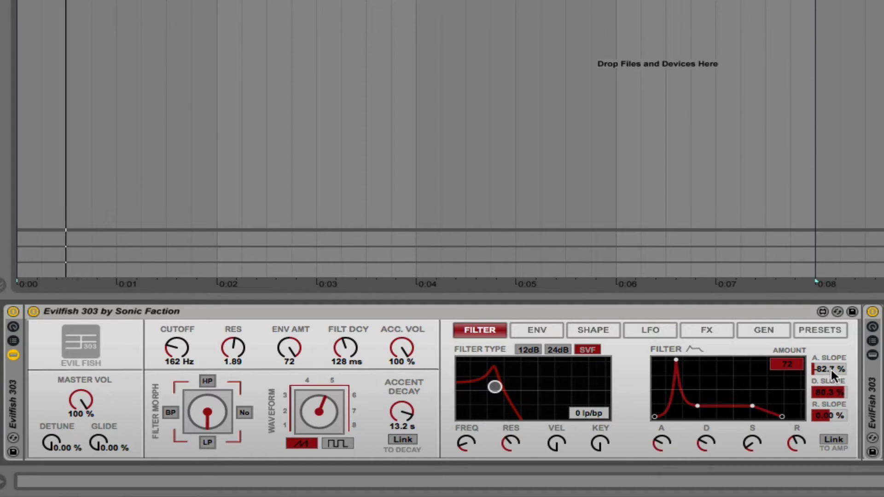
drag(829, 369, 829, 369)
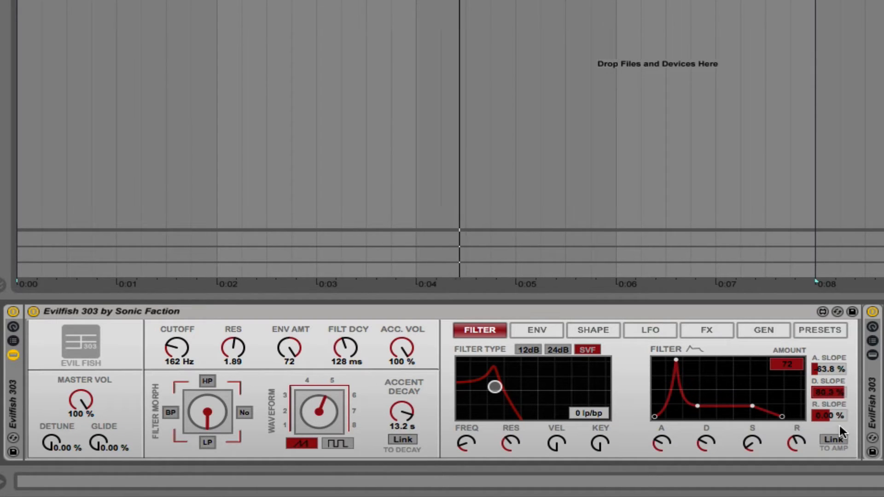
drag(828, 415, 828, 406)
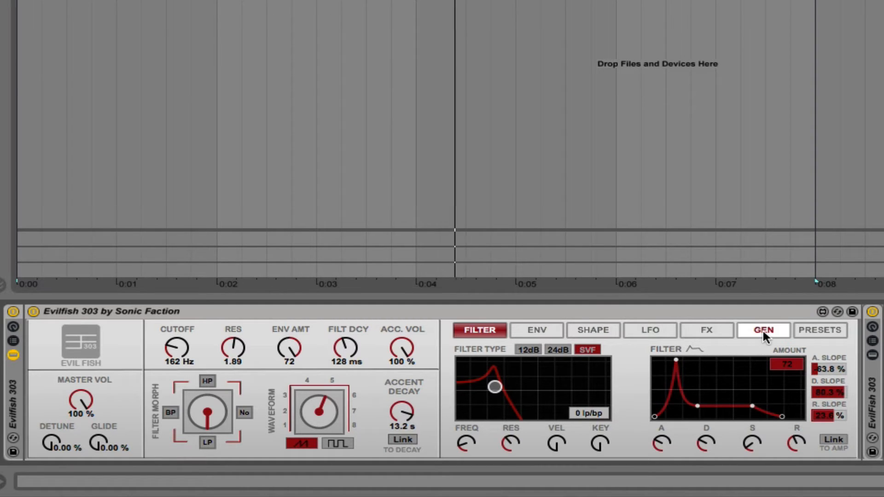
Step: Load the Dad Bass factory preset and lower its FX reverb to 18.1%
click(764, 330)
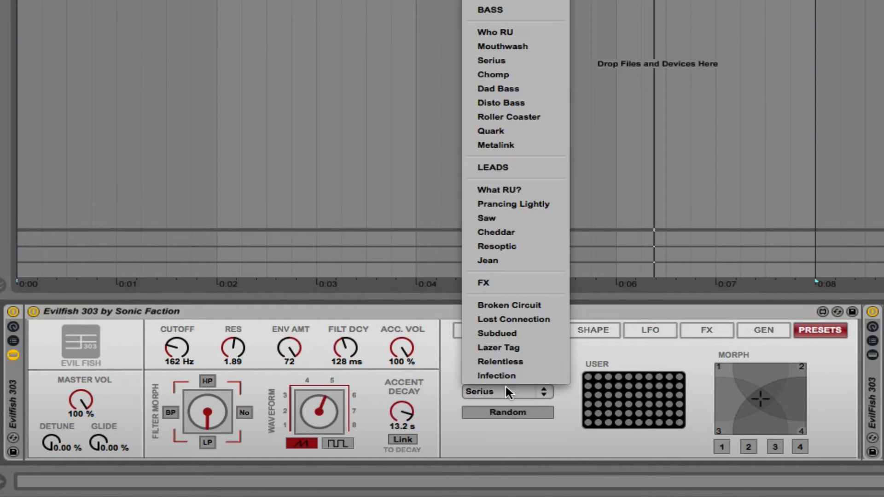
mouse_move(514, 89)
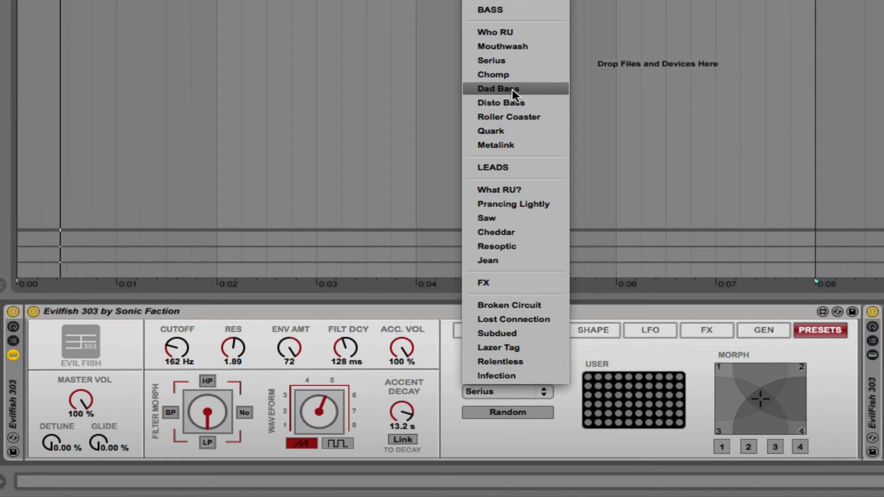
click(496, 88)
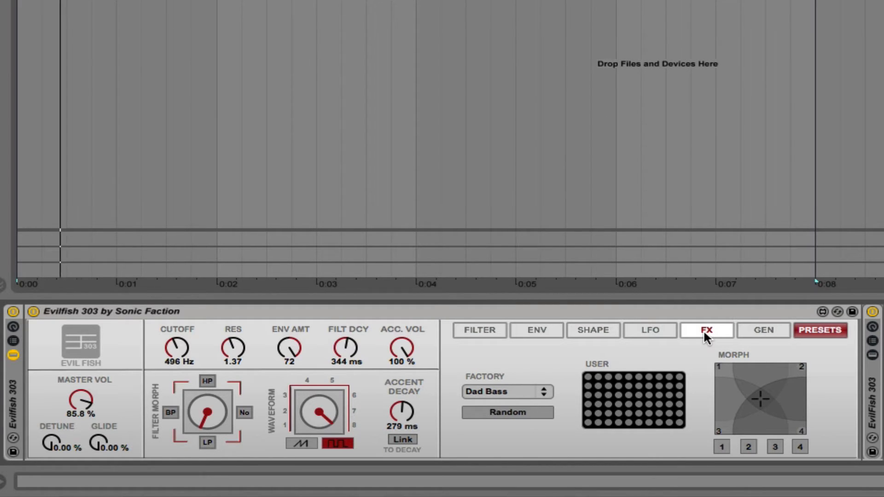
click(707, 330)
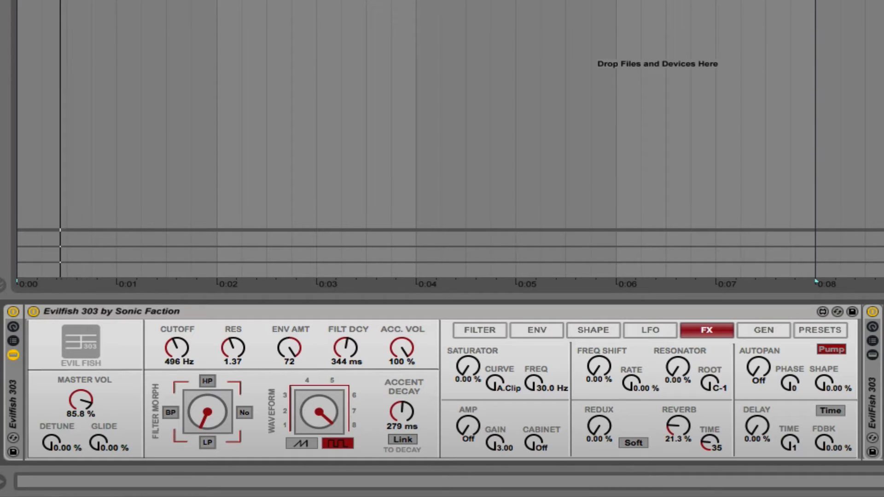
drag(678, 425, 683, 434)
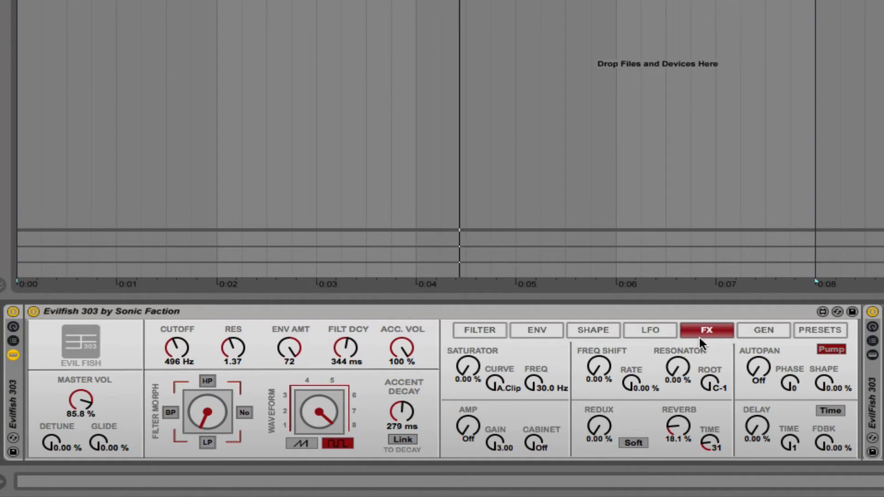
Step: Morph the filter through bandpass into a notch shape
click(478, 330)
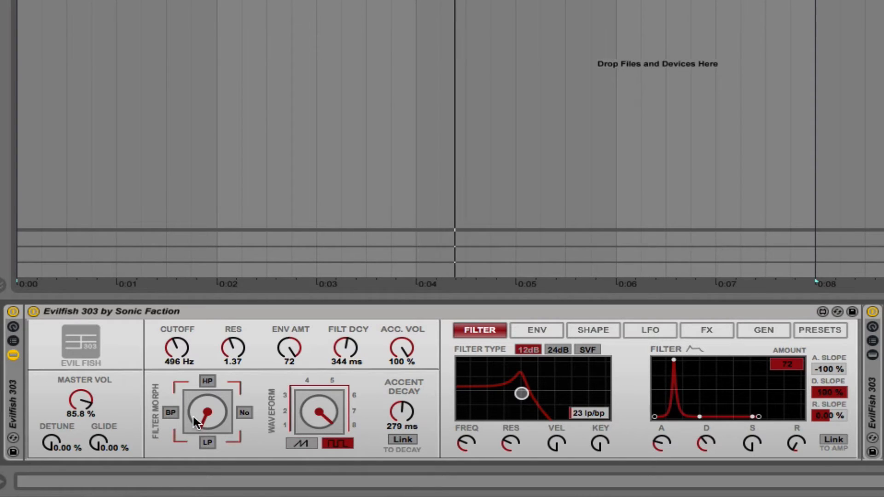
drag(206, 412, 192, 406)
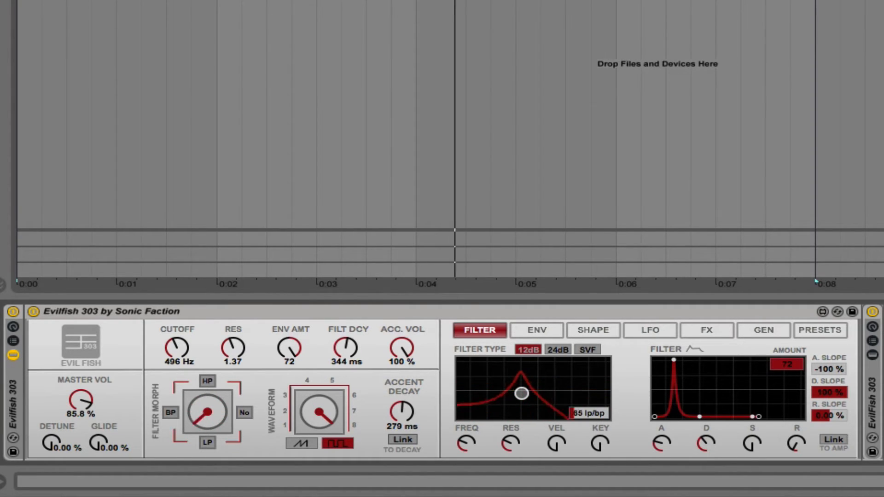
drag(209, 412, 212, 409)
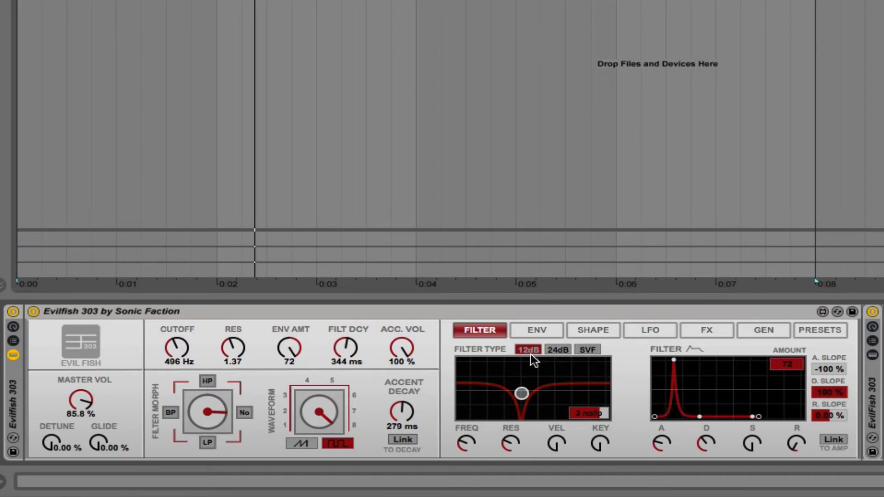
Step: Try the 12 dB slope, settle on 24 dB, and raise resonance slightly
click(558, 350)
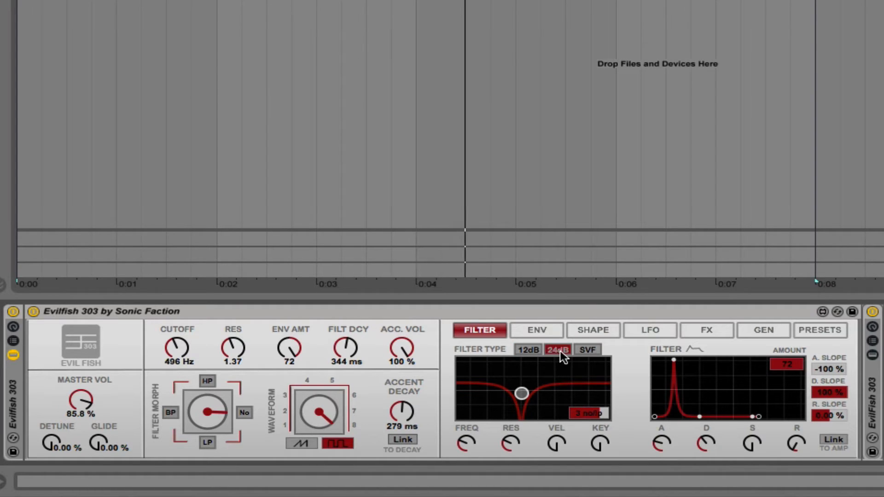
click(557, 350)
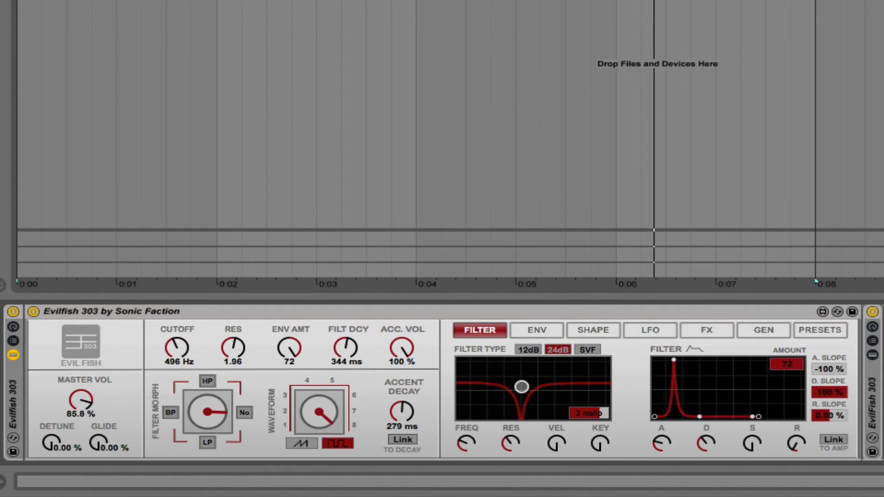
drag(233, 346, 233, 332)
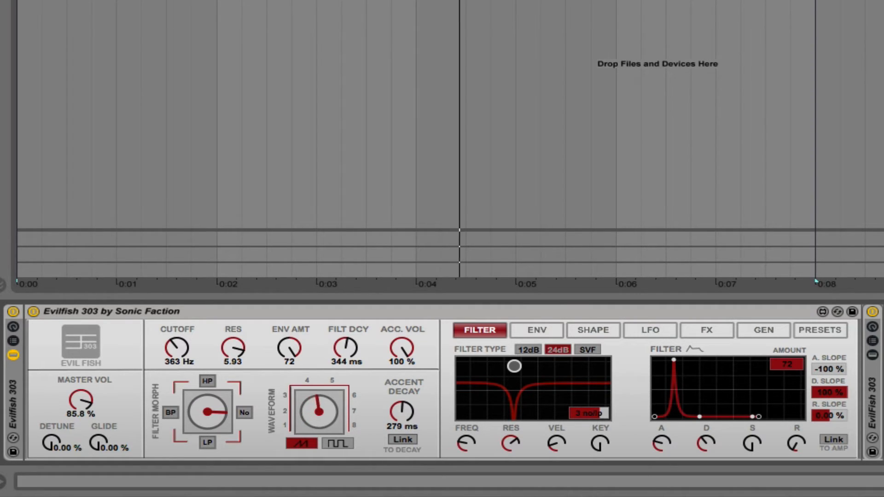
Step: Switch the oscillator to a square wave and lengthen accent decay to 4.86 s
click(336, 443)
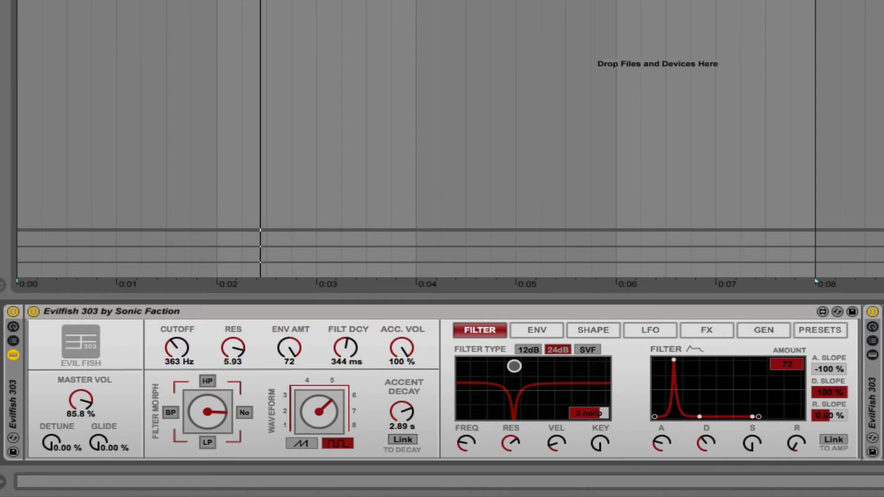
drag(401, 409, 406, 398)
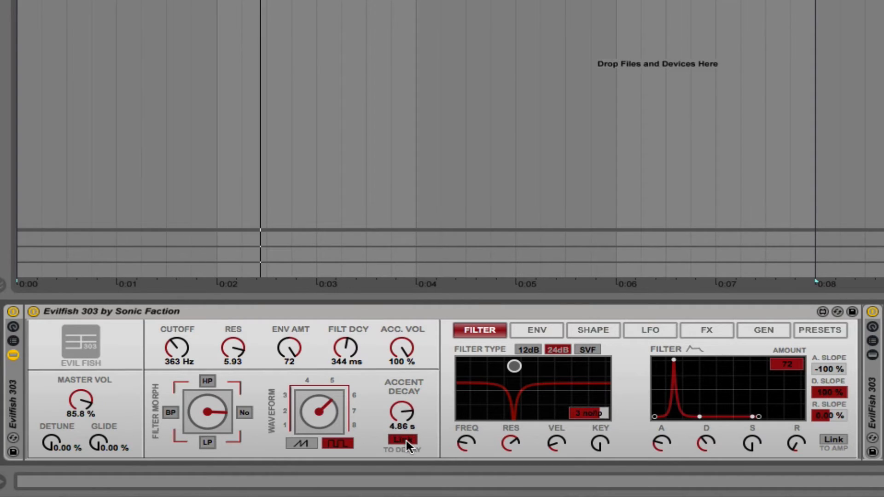
mouse_move(403, 441)
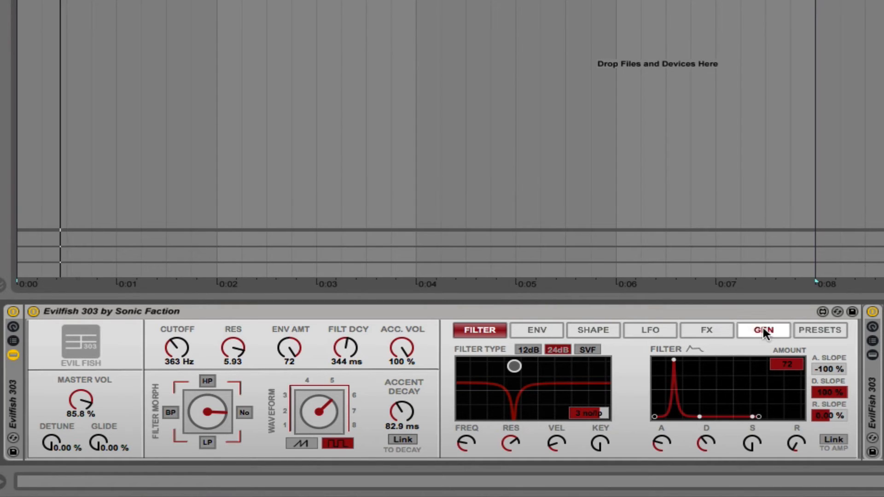
Step: Show the Evilfish preset section with the factory list
click(764, 330)
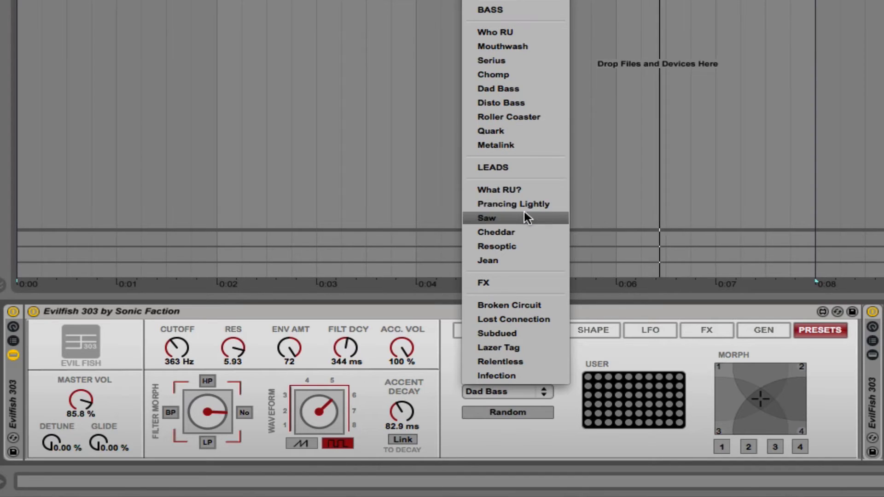
mouse_move(508, 190)
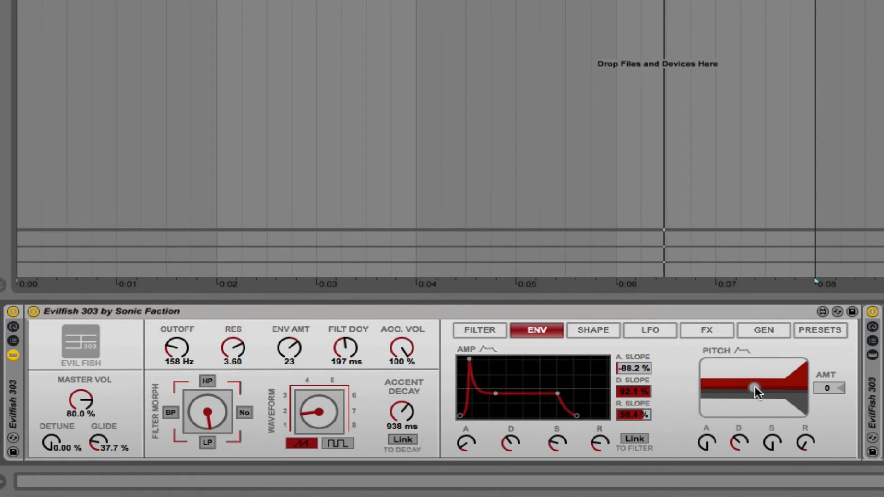
Step: Raise the pitch envelope amount from 0 up to 48
drag(753, 393, 755, 383)
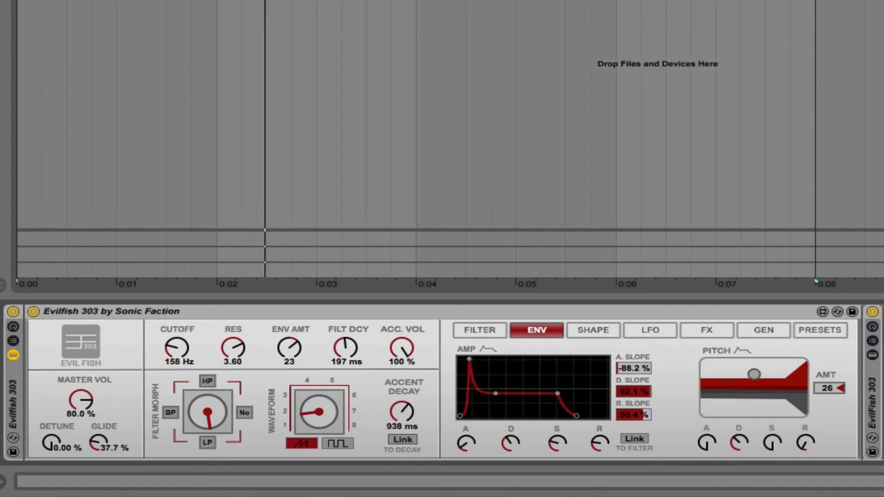
drag(755, 383, 754, 367)
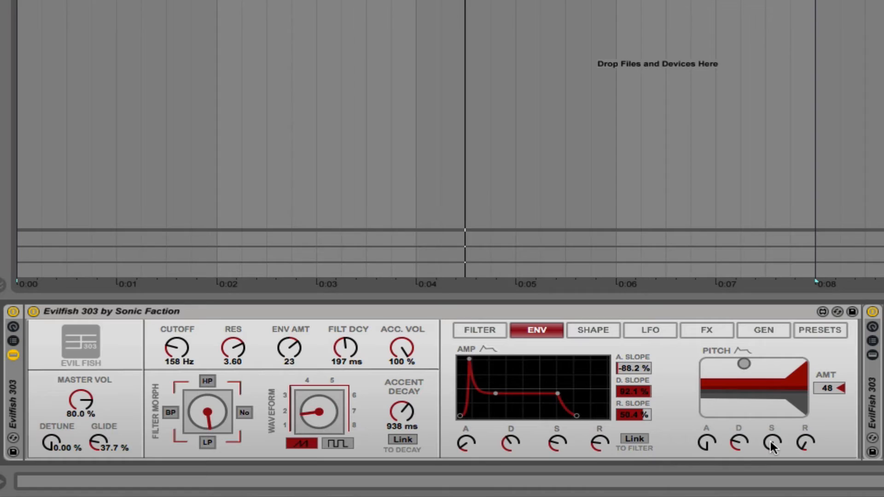
mouse_move(547, 381)
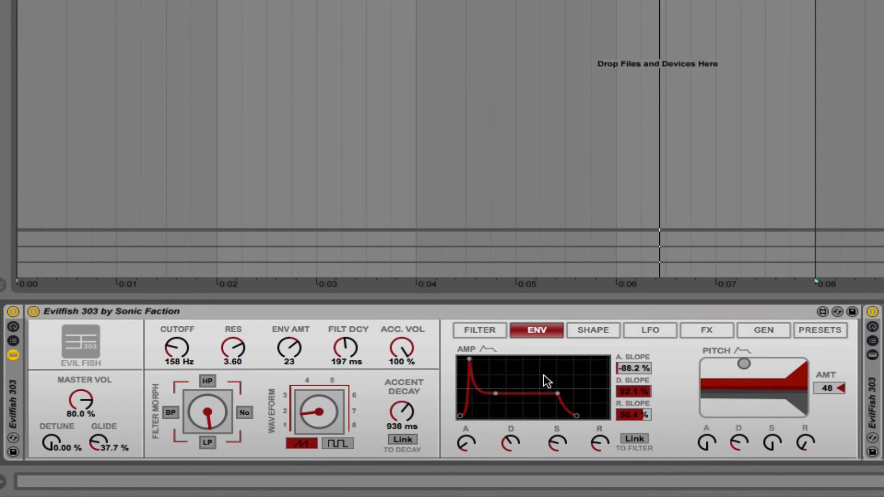
Step: In the SHAPE section, try the sine shaper curve, then settle on the hard curve
click(592, 329)
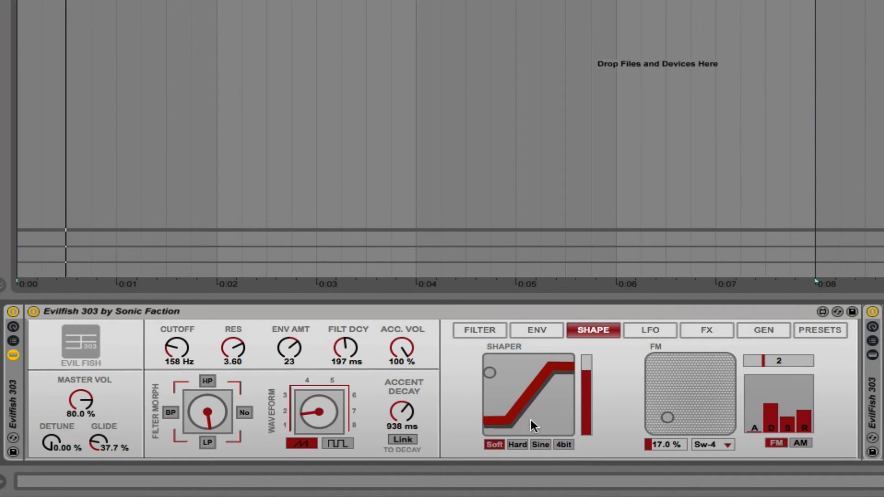
click(540, 445)
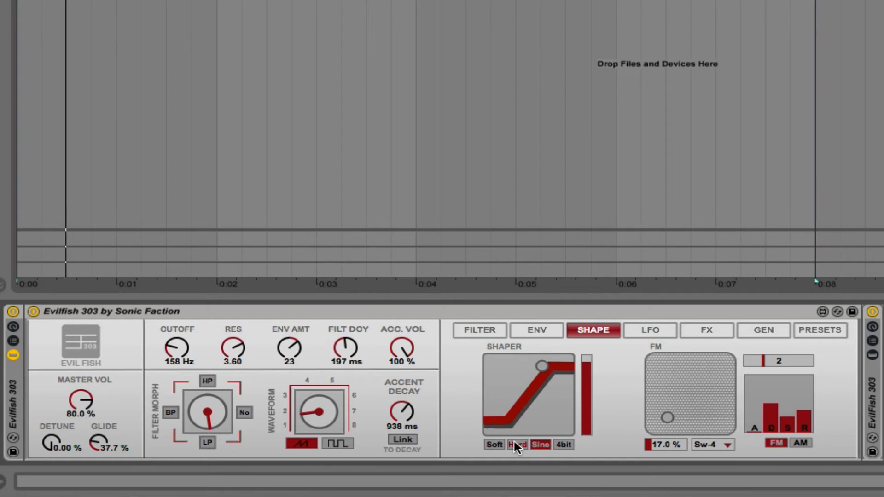
click(517, 445)
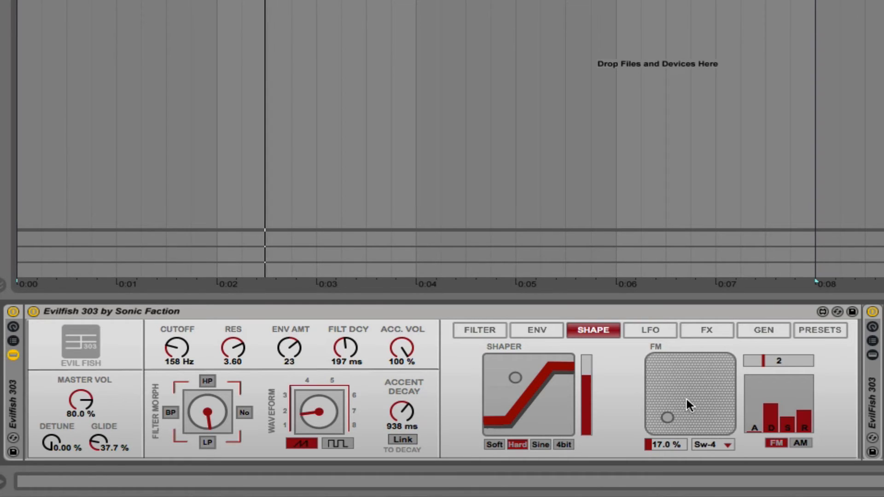
Step: Set FM to a triangle waveform at 93.7% amount
click(713, 445)
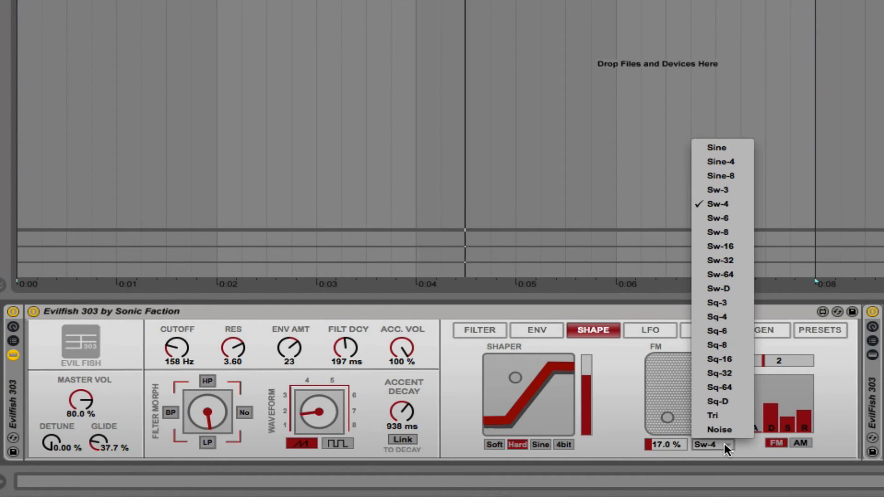
mouse_move(723, 247)
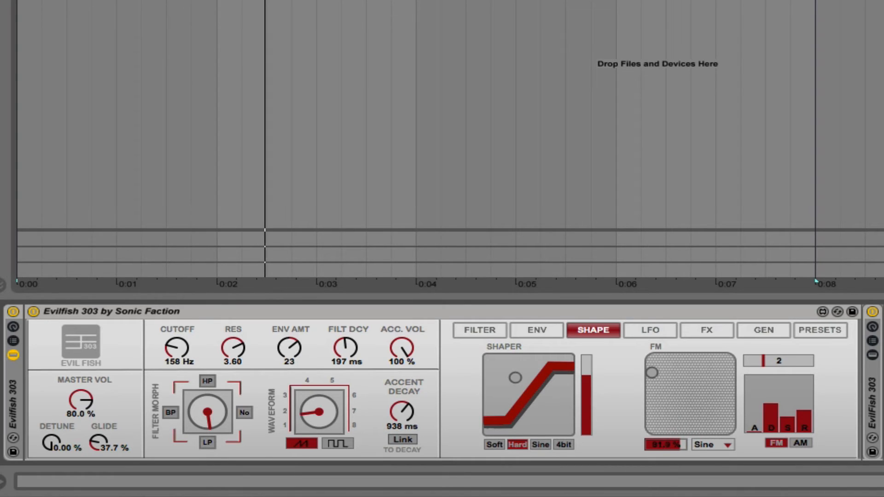
drag(651, 372, 652, 383)
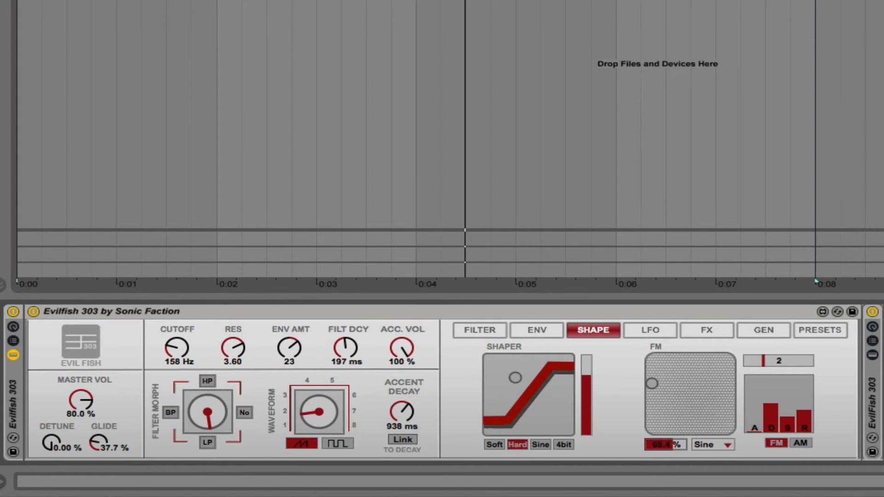
click(711, 445)
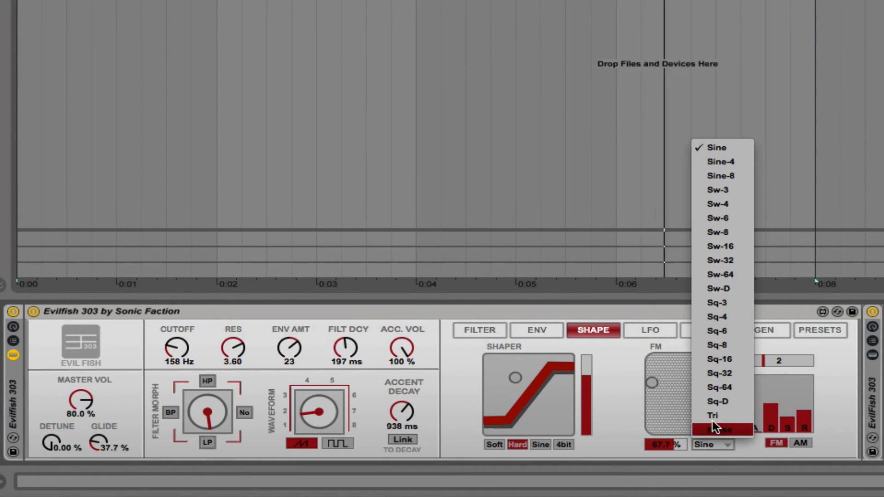
click(713, 415)
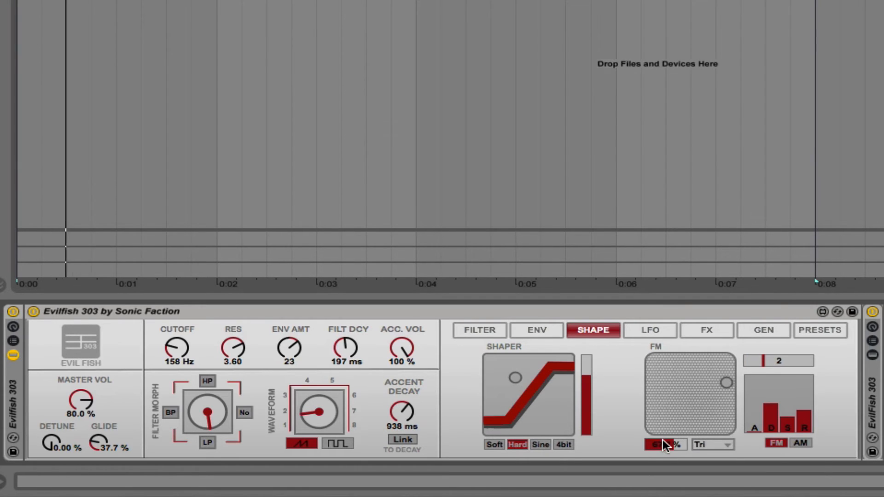
drag(665, 445, 665, 429)
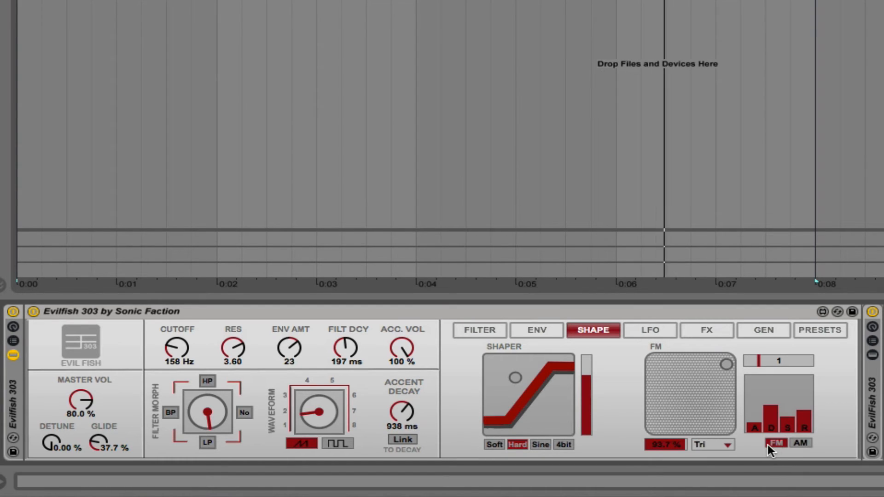
Step: Switch the modulation from FM to AM and bring up the LFO section
click(798, 443)
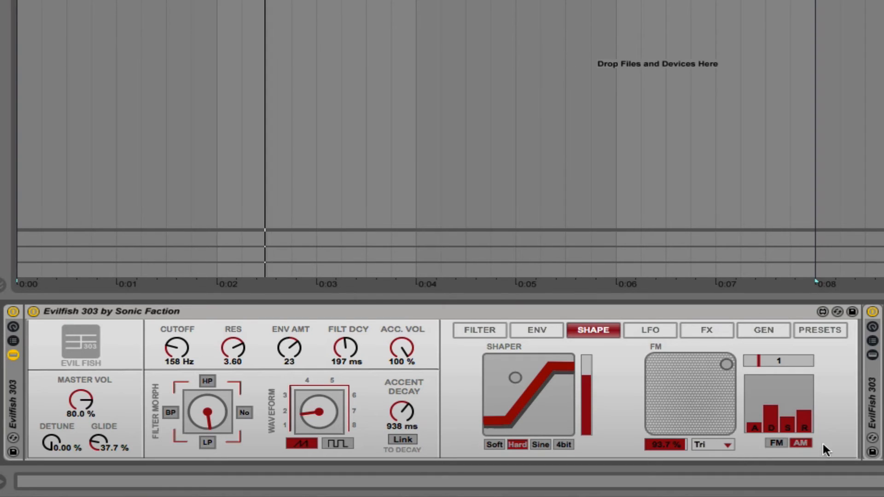
click(650, 329)
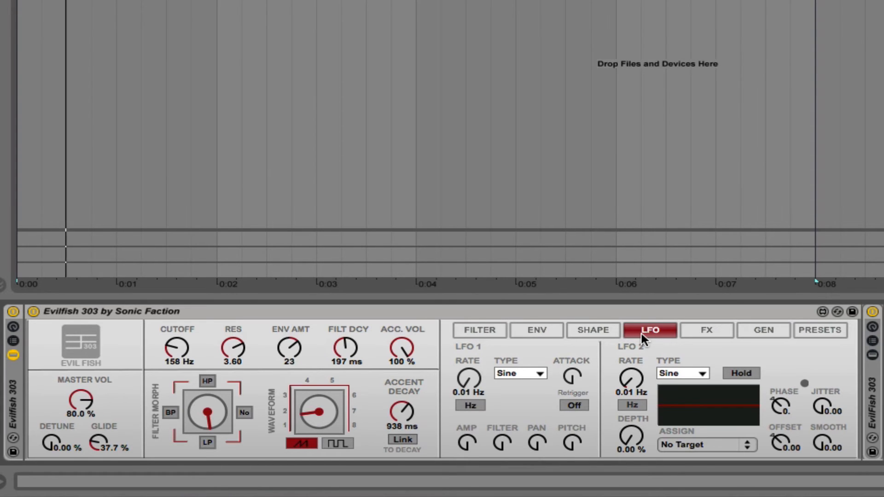
Step: Raise filter cutoff to 3.22 kHz, lower resonance to about 2.19 and raise envelope amount to 69
click(763, 330)
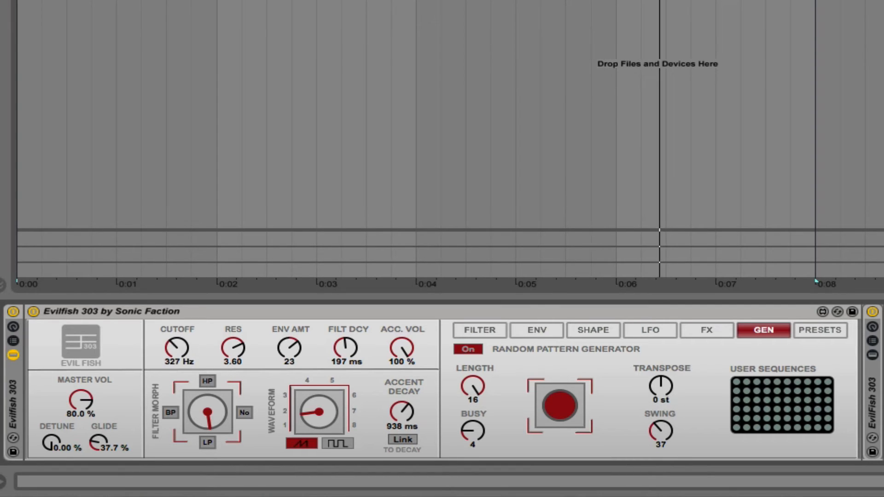
drag(176, 347, 177, 333)
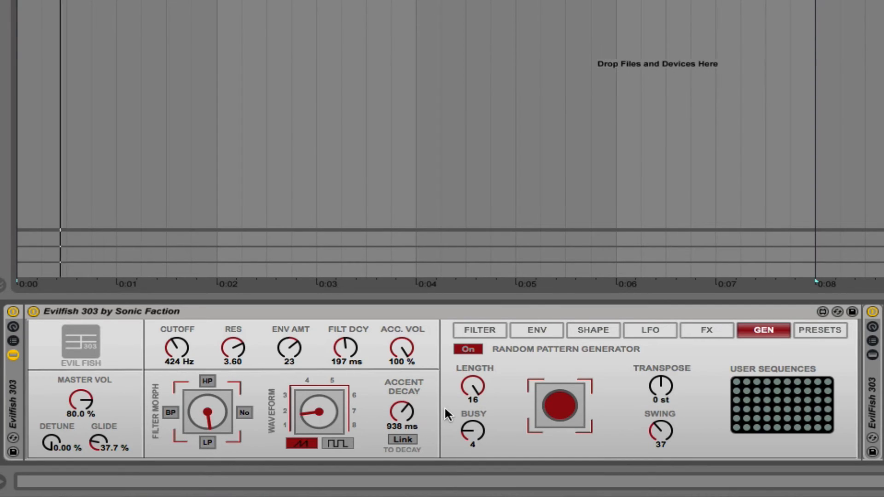
mouse_move(706, 330)
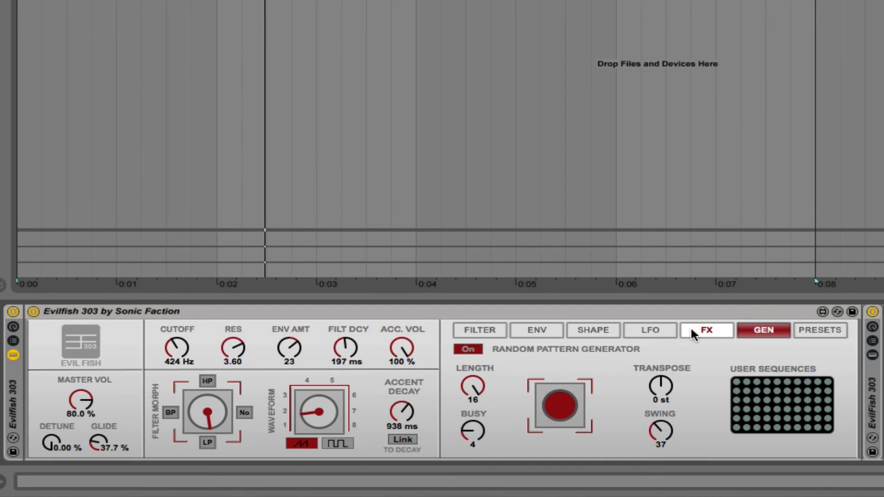
click(650, 330)
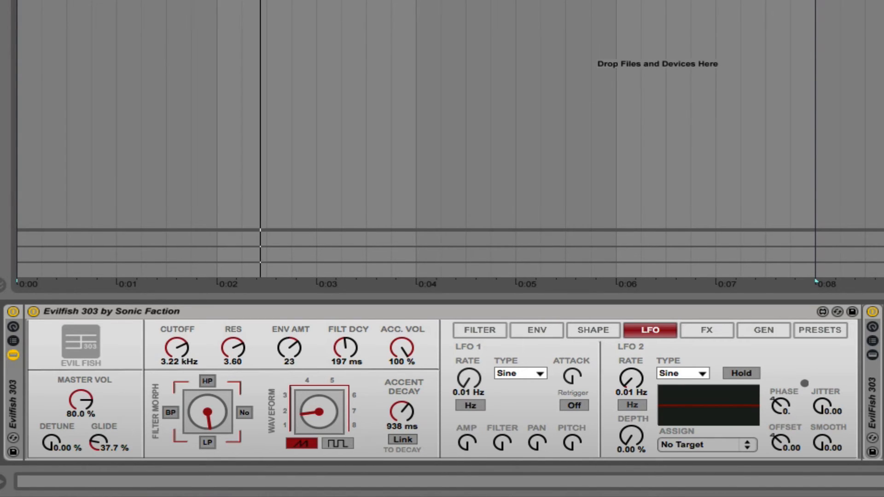
drag(233, 348, 233, 364)
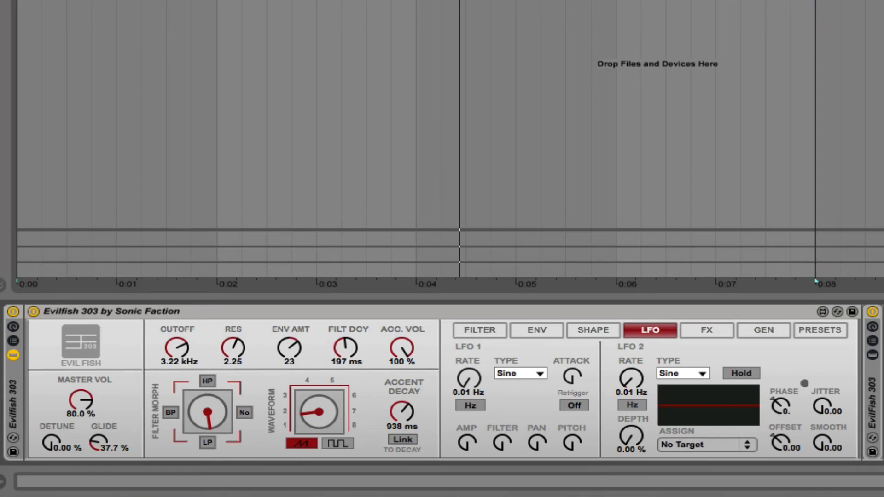
drag(289, 348, 296, 353)
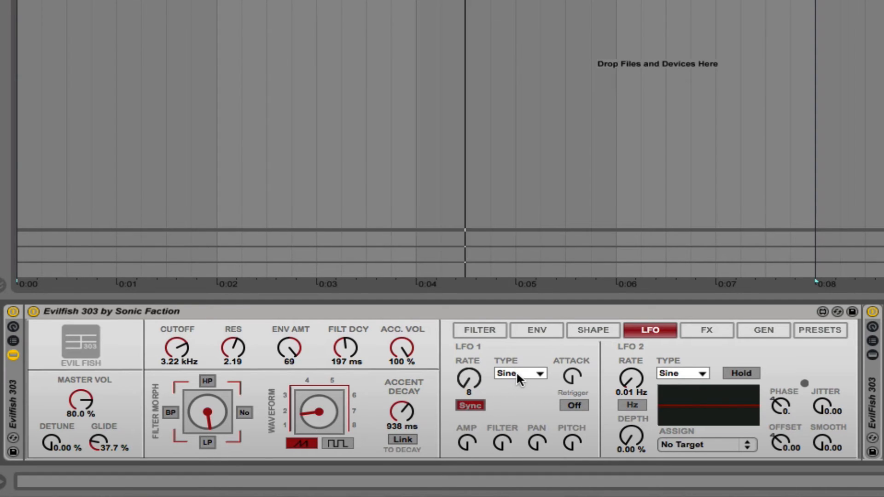
Step: Keep LFO 1 as a sine wave and route it to modulate pitch
click(518, 373)
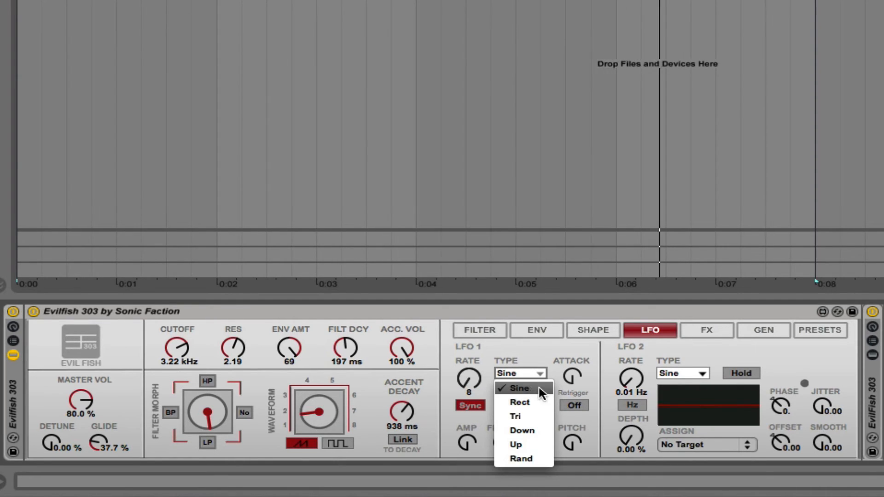
click(519, 388)
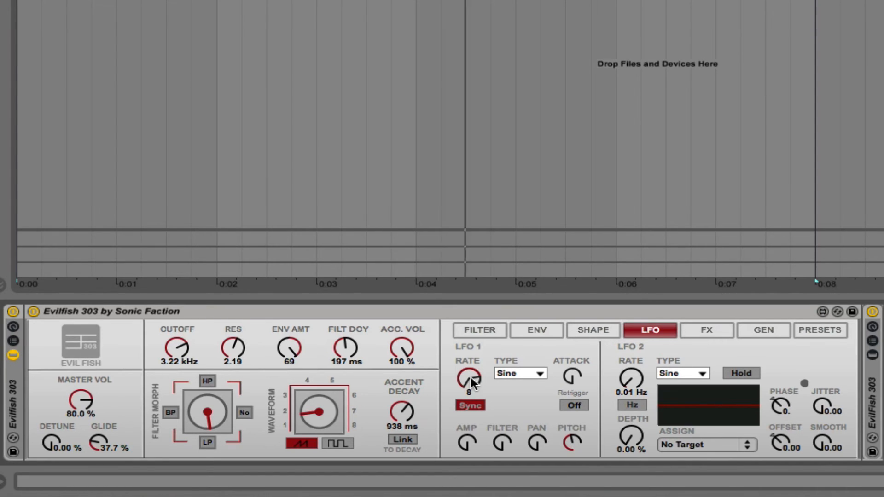
click(469, 405)
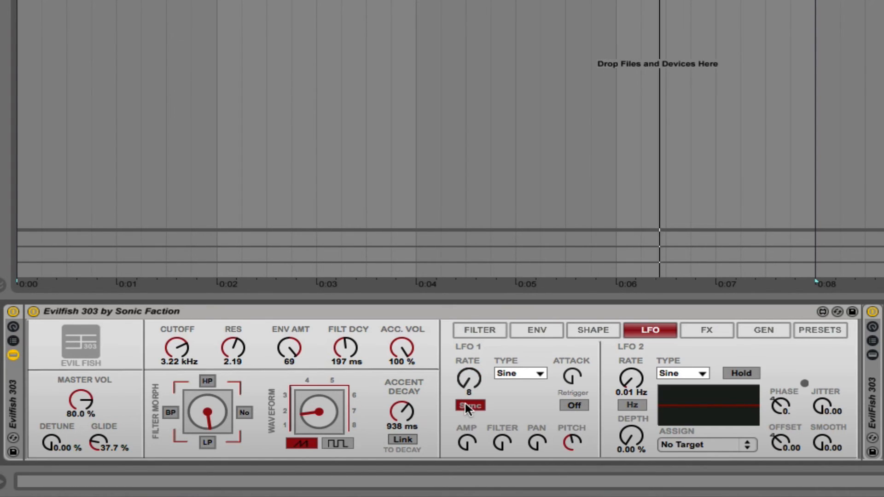
Step: Unsync LFO 1 to Hz, sweep its rate up to 3.52 Hz and back to 0.01 Hz
click(470, 406)
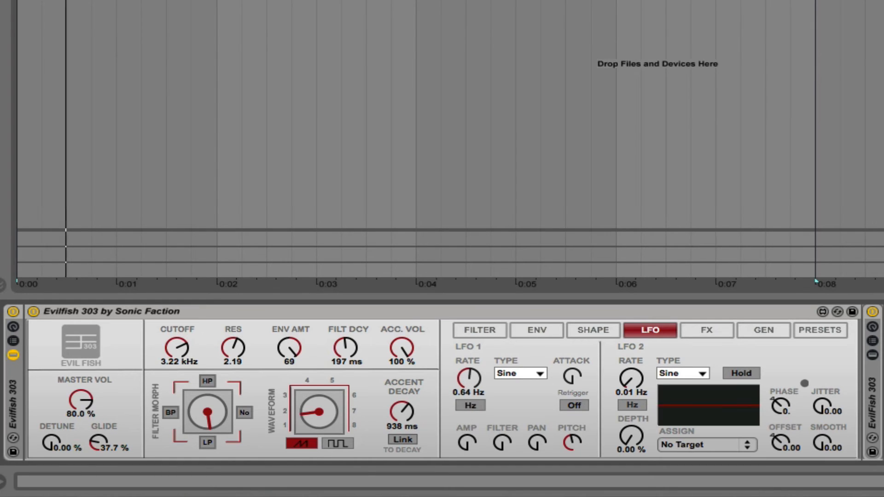
drag(467, 378, 472, 369)
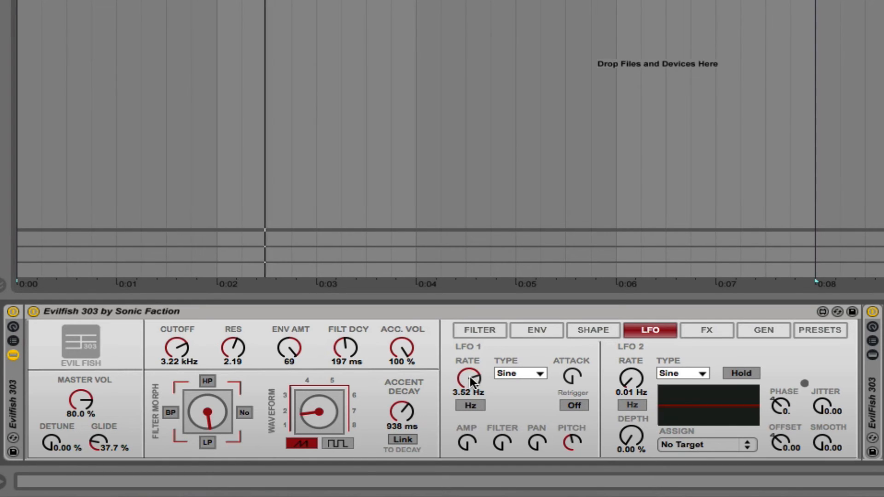
drag(470, 378, 470, 366)
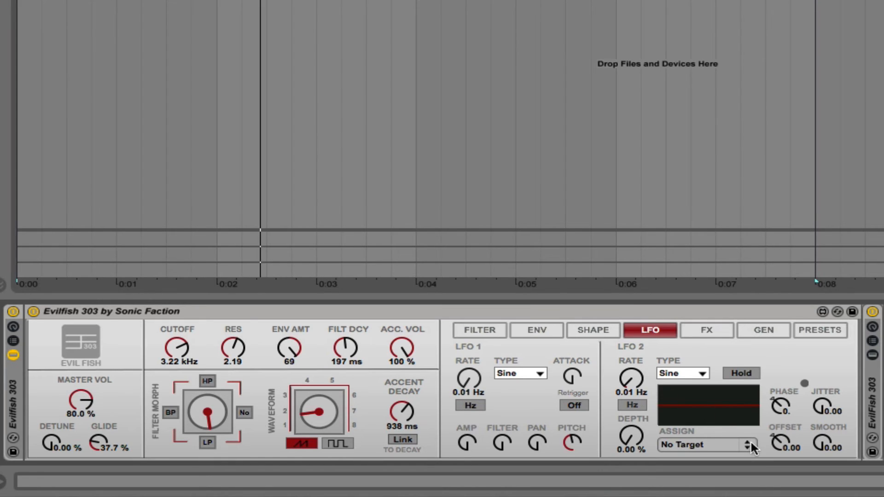
click(705, 445)
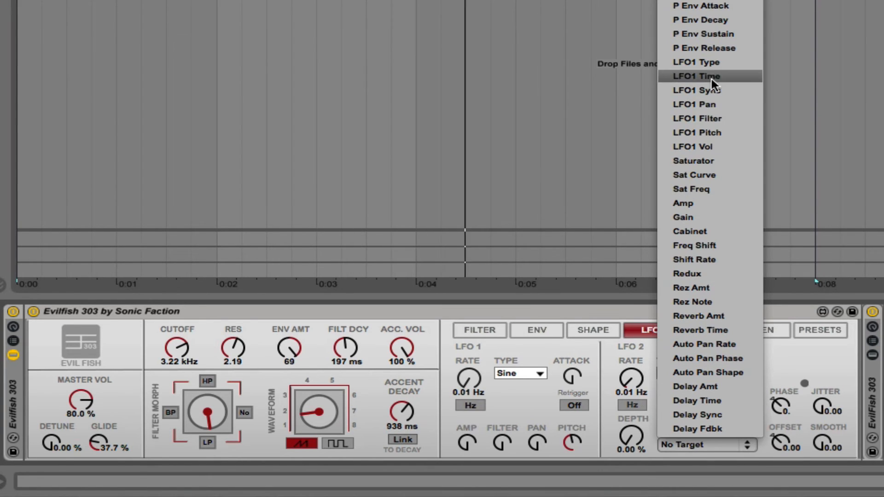
mouse_move(694, 381)
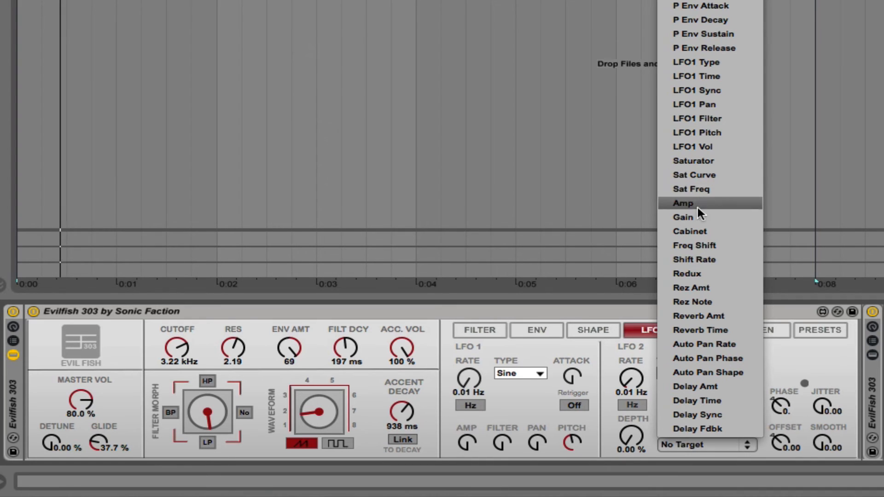
mouse_move(697, 104)
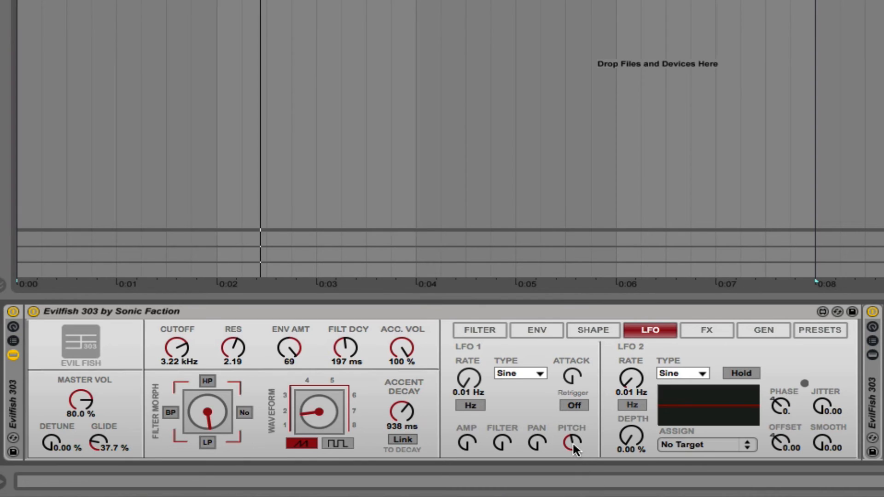
click(707, 329)
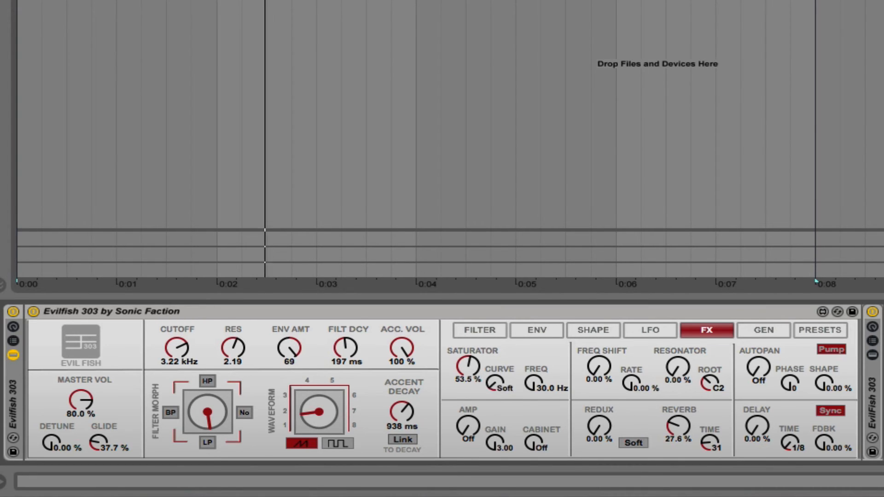
Step: Set the saturator to the hard curve, raise its frequency and settle drive at about 43%
click(505, 389)
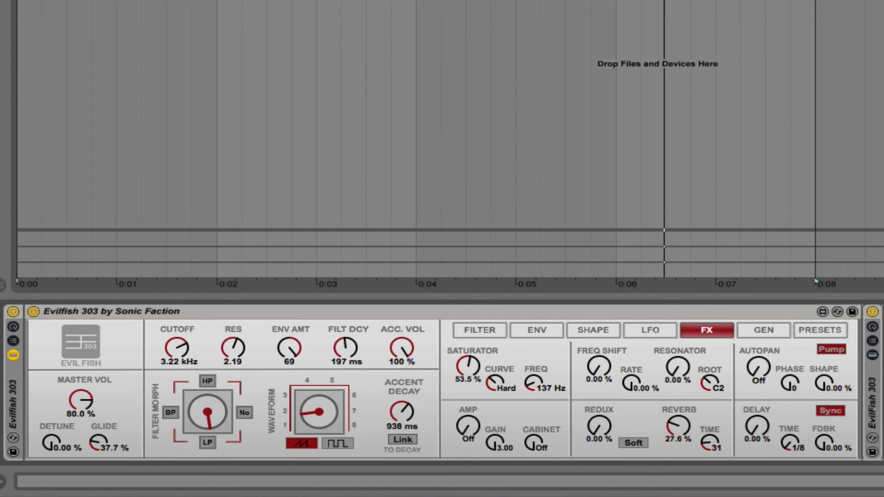
drag(533, 384, 534, 367)
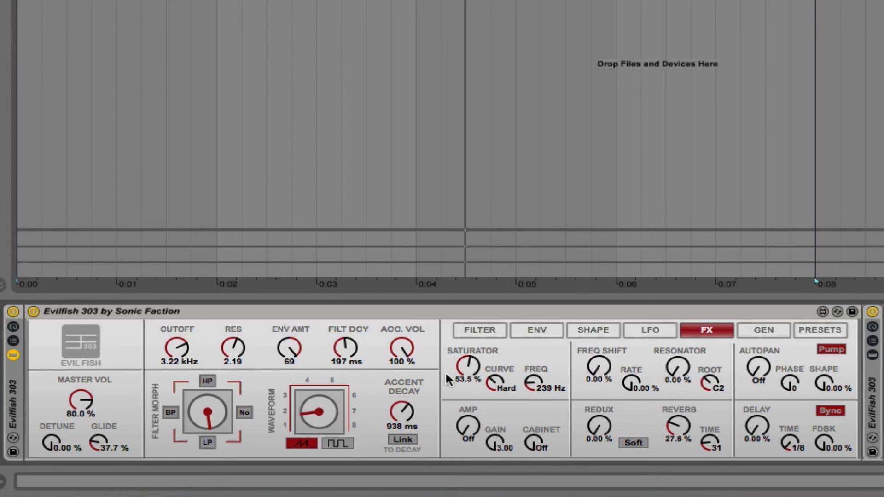
drag(468, 366, 468, 375)
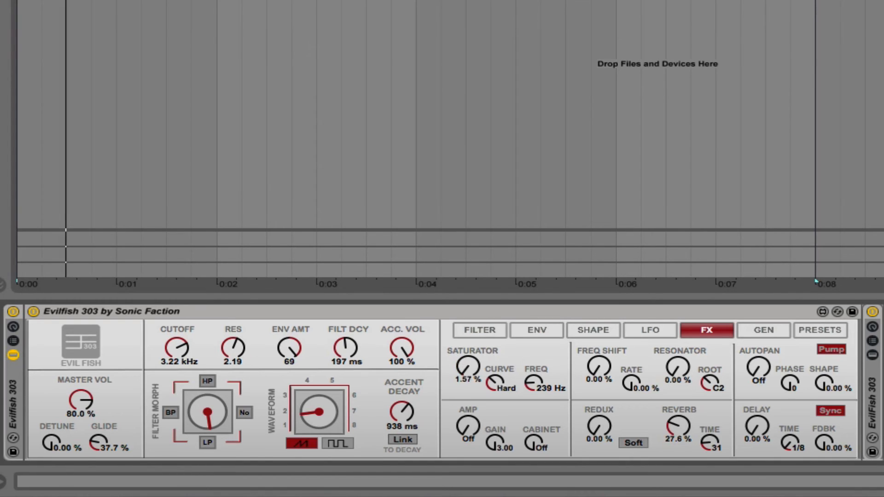
drag(468, 367, 468, 350)
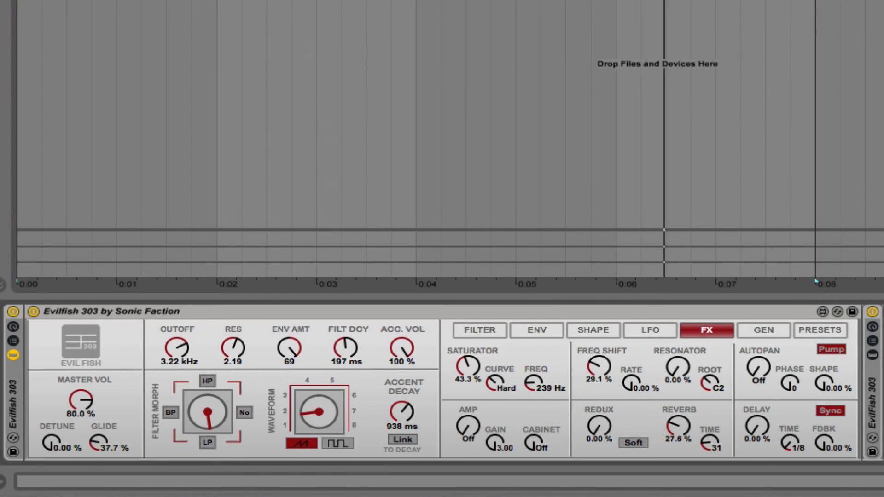
Step: Sweep the frequency shift up and back to zero, then turn the resonator amount back down
drag(593, 366, 593, 344)
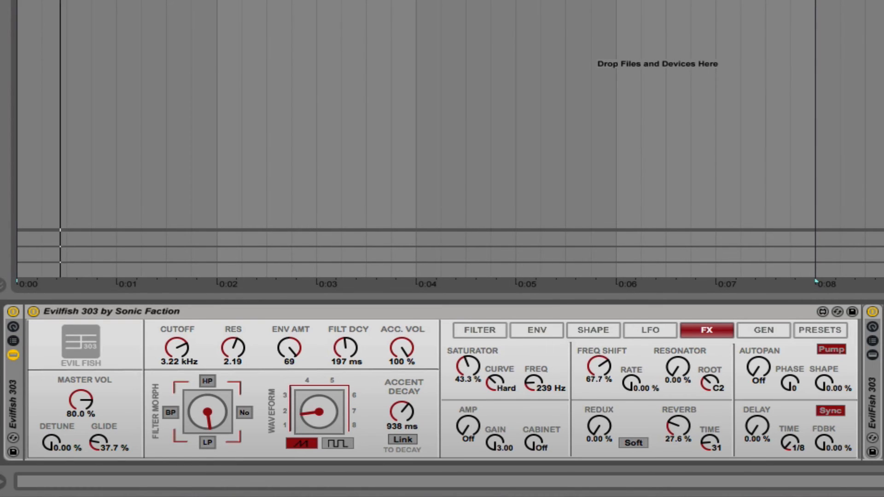
drag(596, 366, 596, 356)
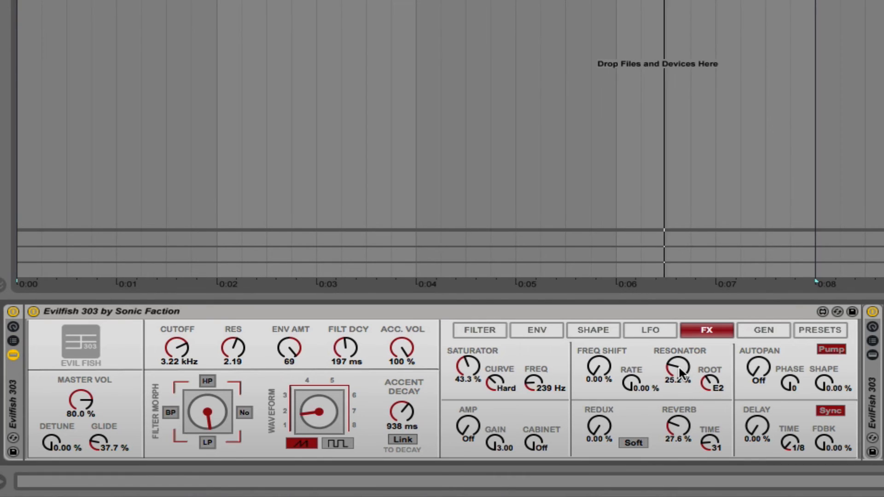
drag(678, 367, 688, 361)
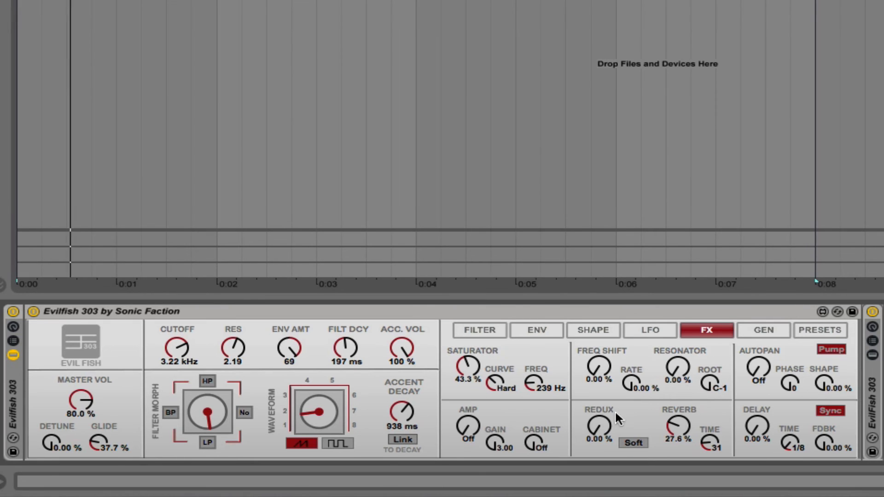
Step: Try redux and reverb amounts, then set autopan shape to 15% and delay time to 1/16
drag(594, 426, 594, 412)
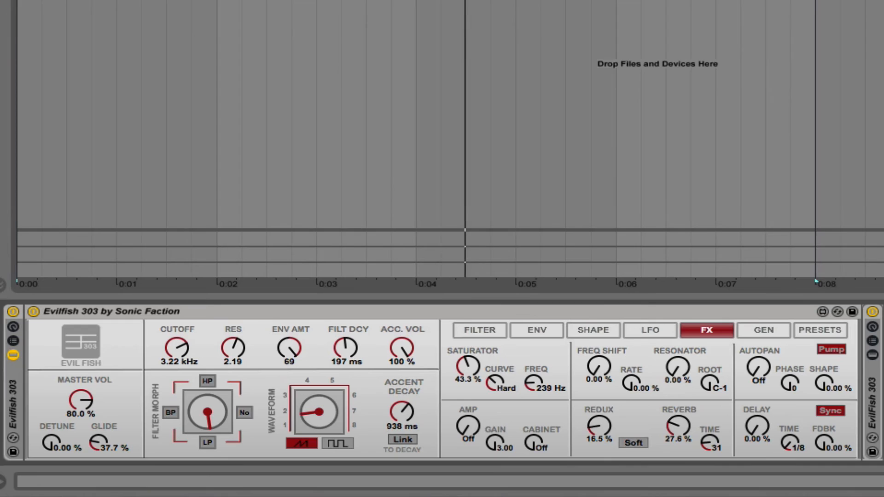
click(633, 443)
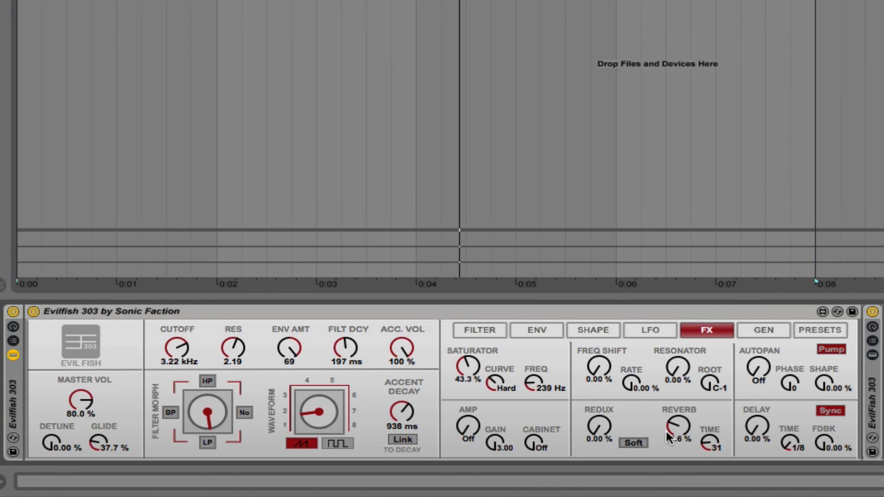
drag(672, 425, 711, 449)
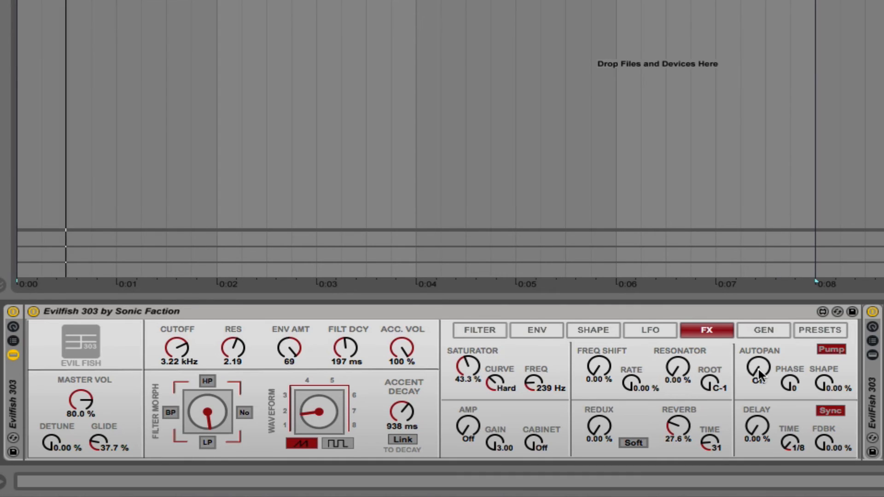
drag(759, 369, 758, 361)
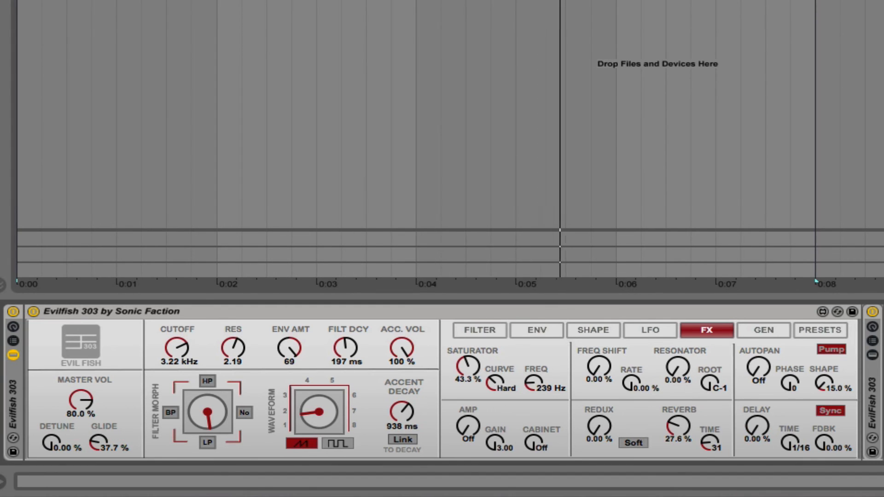
Step: Load the Saw factory preset and lower its reverb to about 35.4%
click(763, 331)
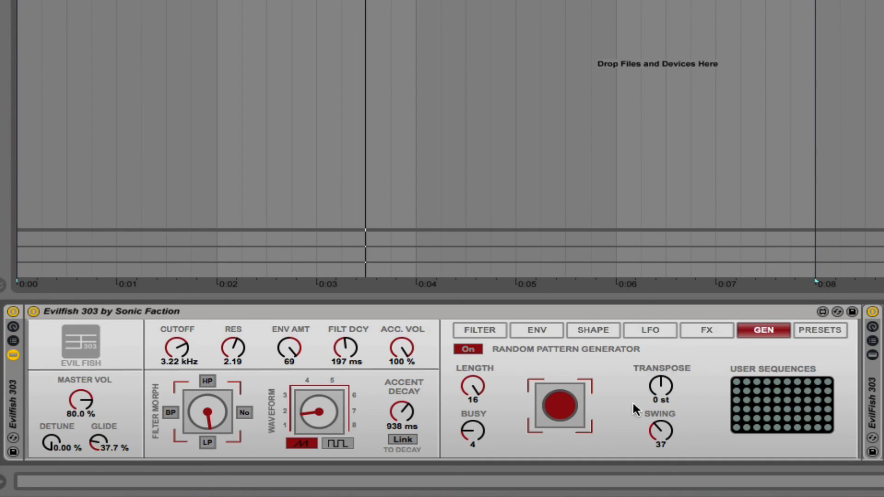
click(820, 330)
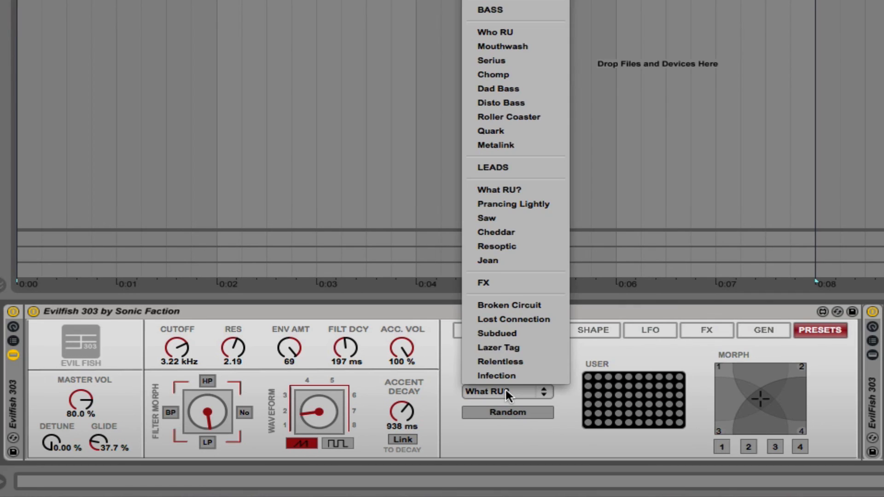
mouse_move(504, 219)
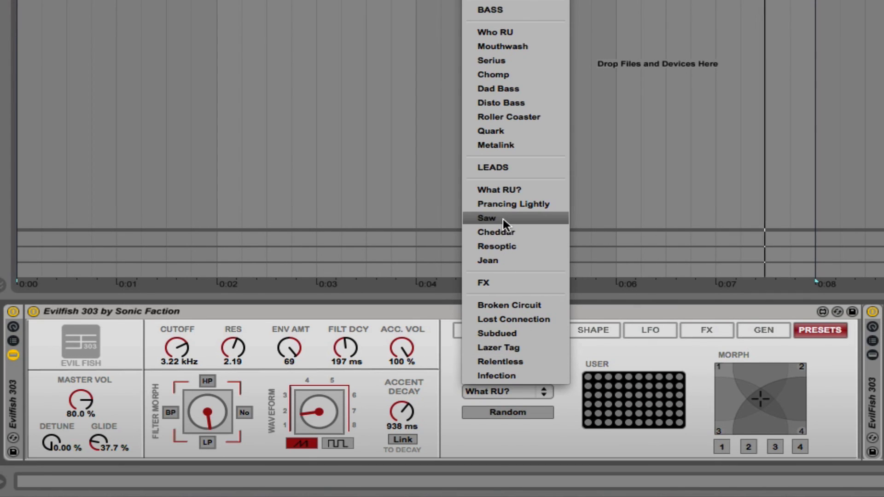
click(486, 219)
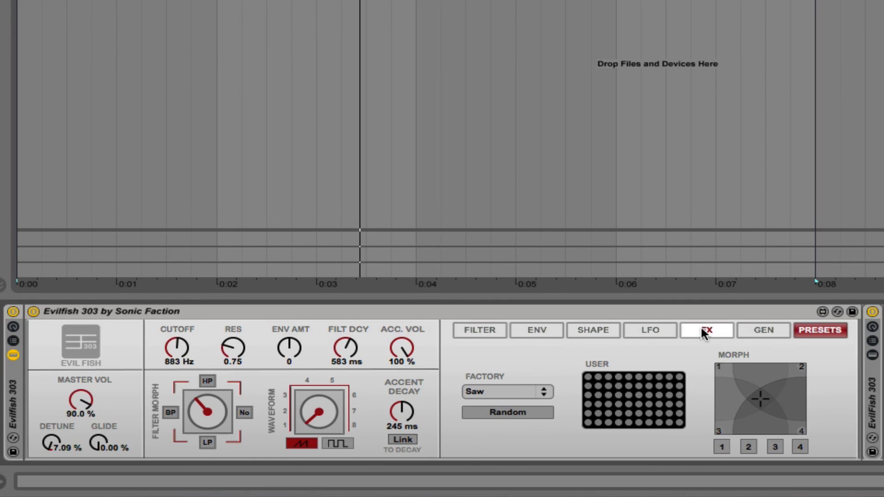
click(706, 331)
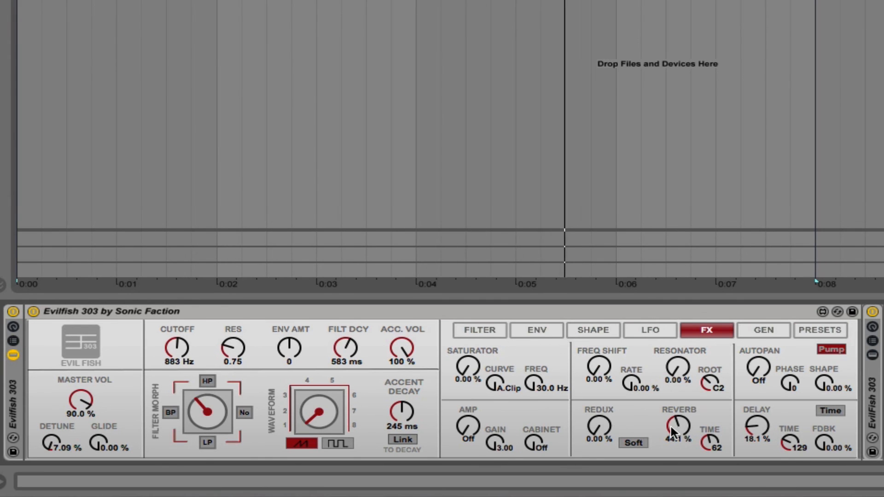
drag(676, 425, 677, 434)
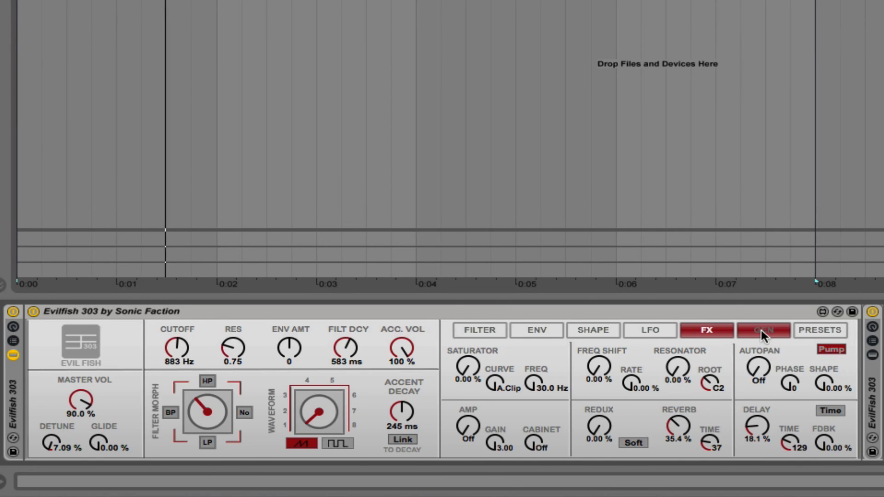
Step: Shorten the random pattern length down to 8 steps and make the pattern busier
click(763, 329)
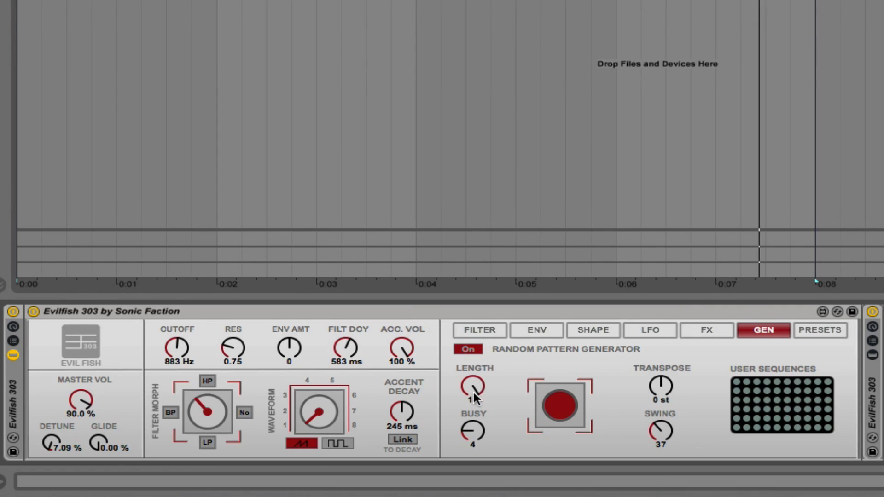
drag(473, 388, 478, 373)
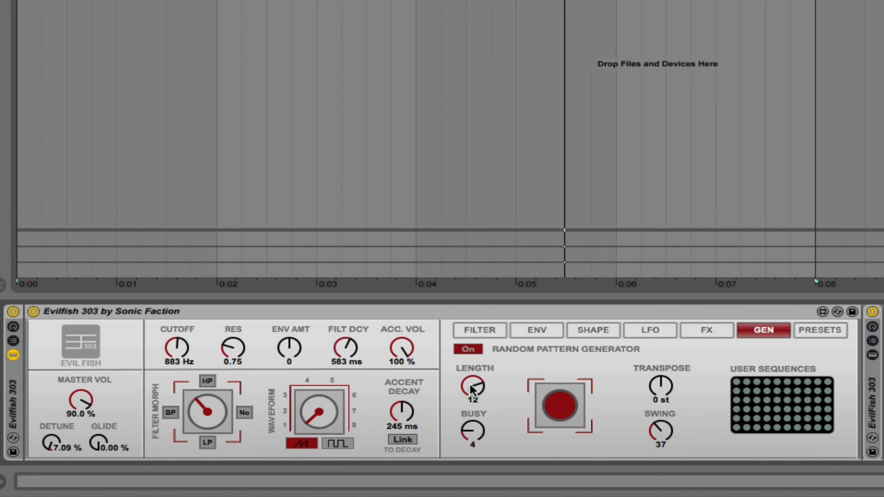
drag(473, 386, 472, 406)
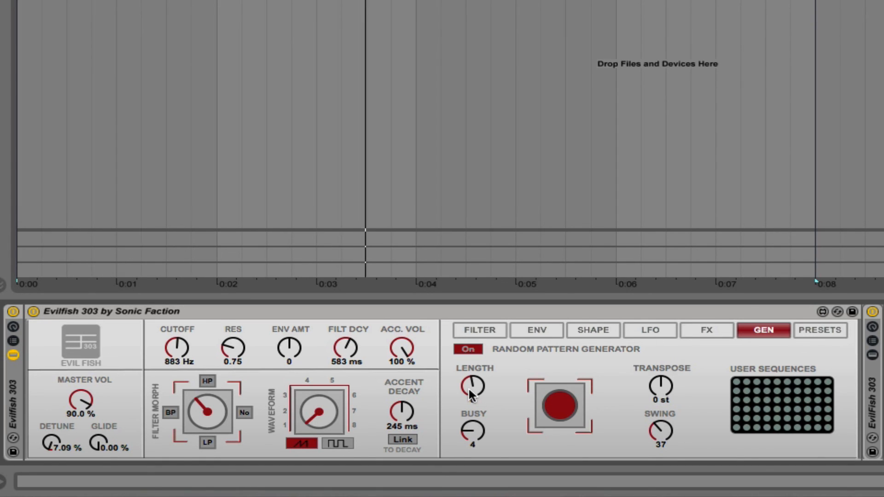
drag(472, 386, 472, 434)
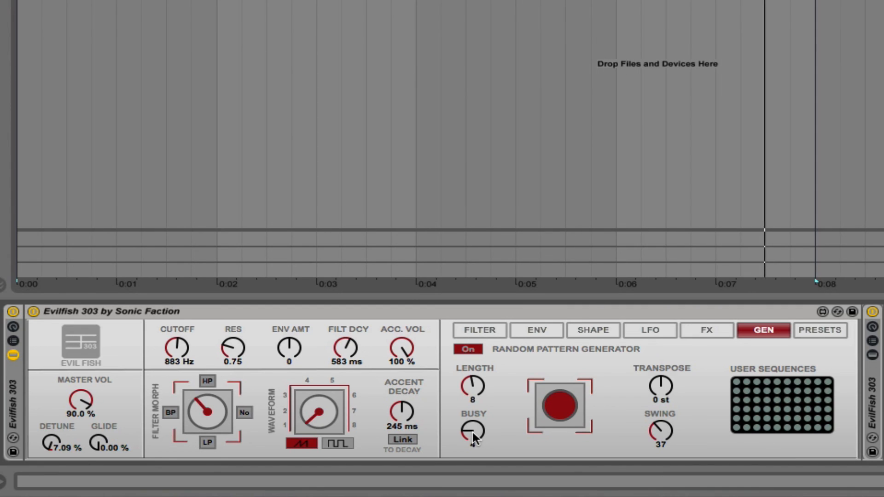
drag(472, 430, 472, 446)
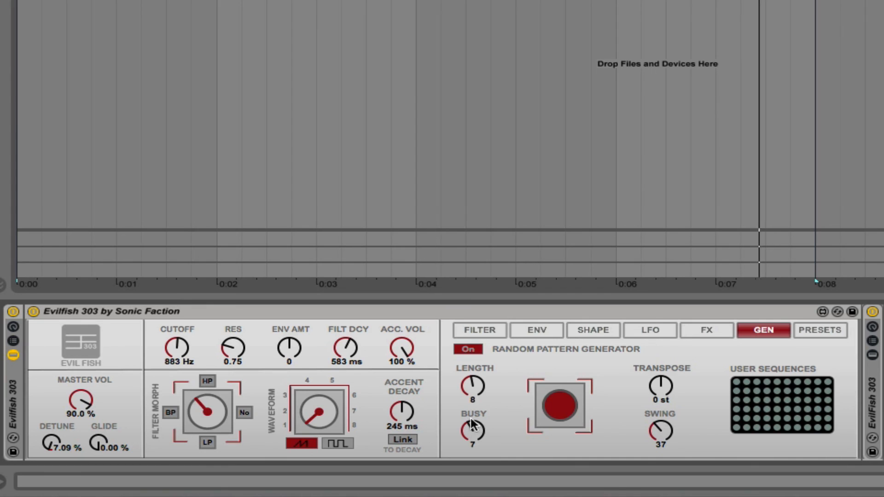
Step: Return the pattern length to 16 and, after trying busy 8, settle busy at 4
drag(473, 386, 473, 384)
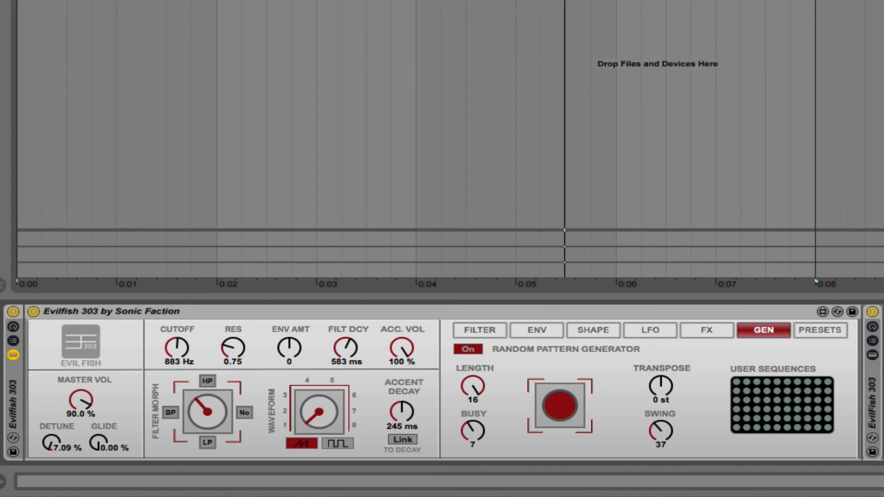
drag(472, 431, 472, 420)
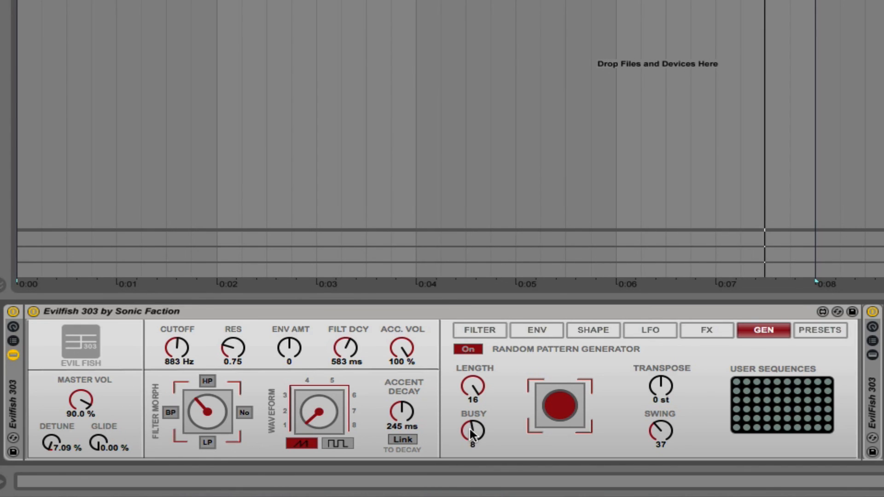
drag(472, 430, 472, 433)
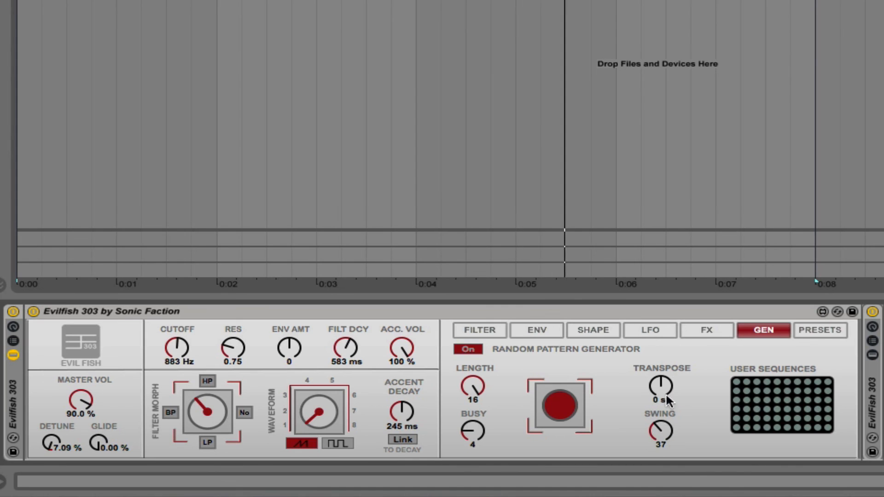
Step: Randomize the synth parameters and morph the sound toward corner 3 of the morph pad
click(820, 330)
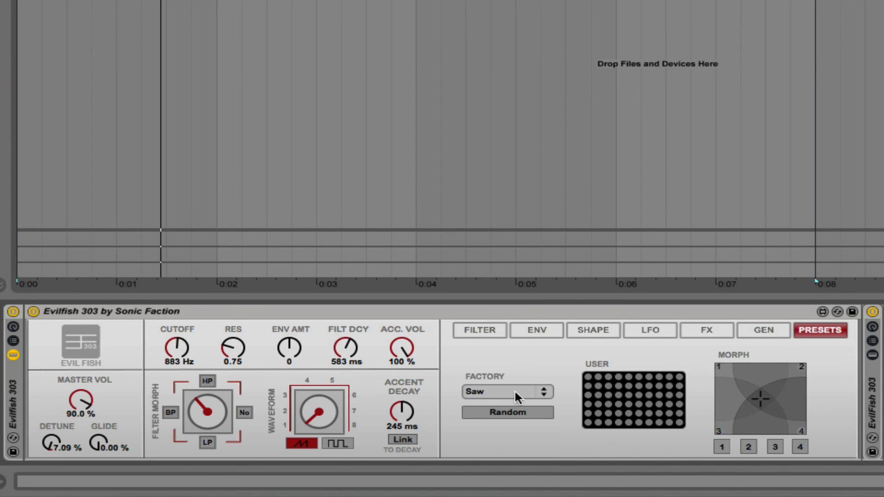
click(506, 392)
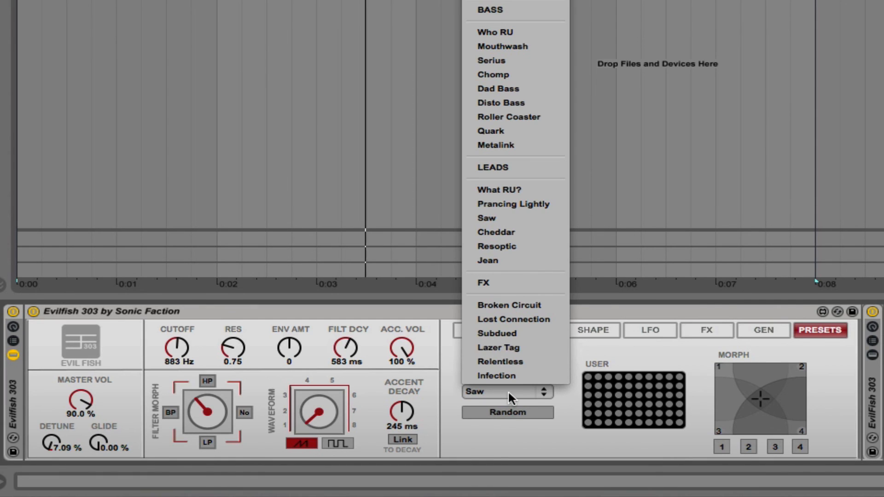
mouse_move(508, 117)
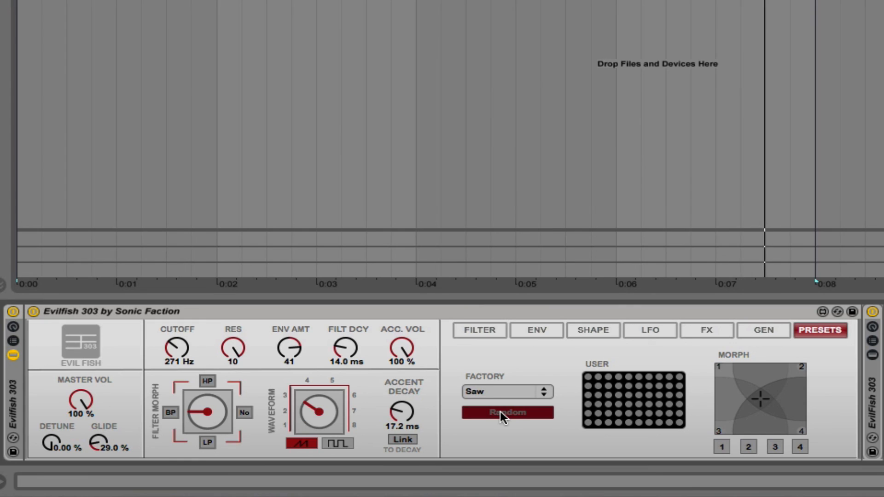
click(506, 413)
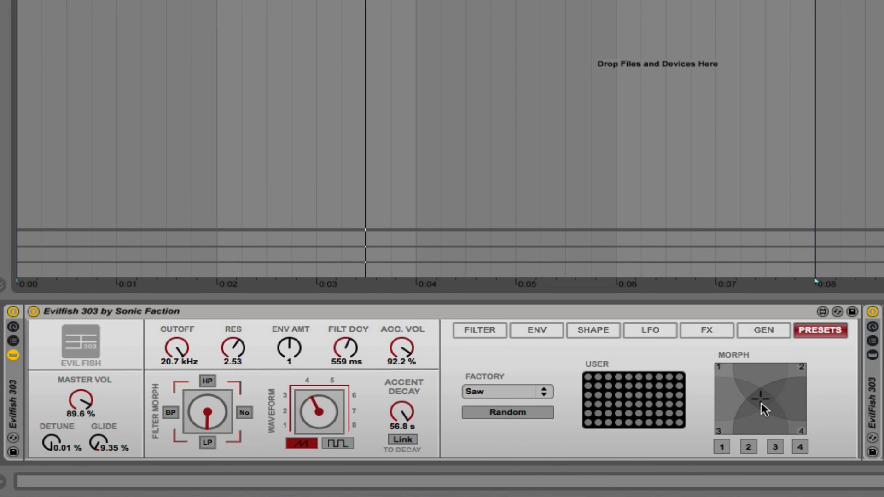
drag(762, 401, 728, 417)
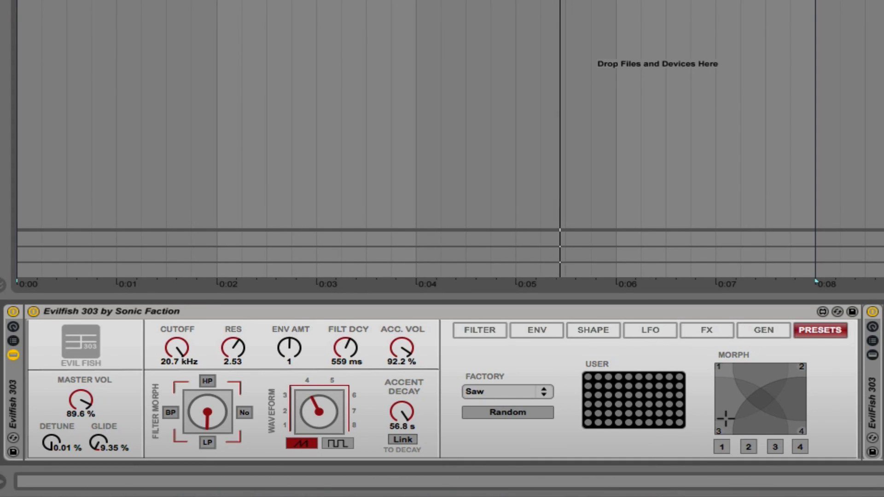
click(506, 412)
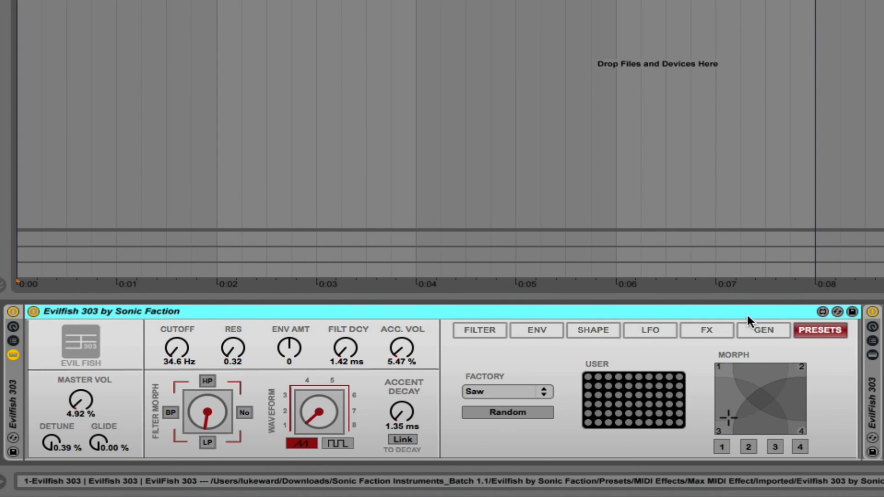
Step: Switch the random pattern generator from On to Off
click(764, 330)
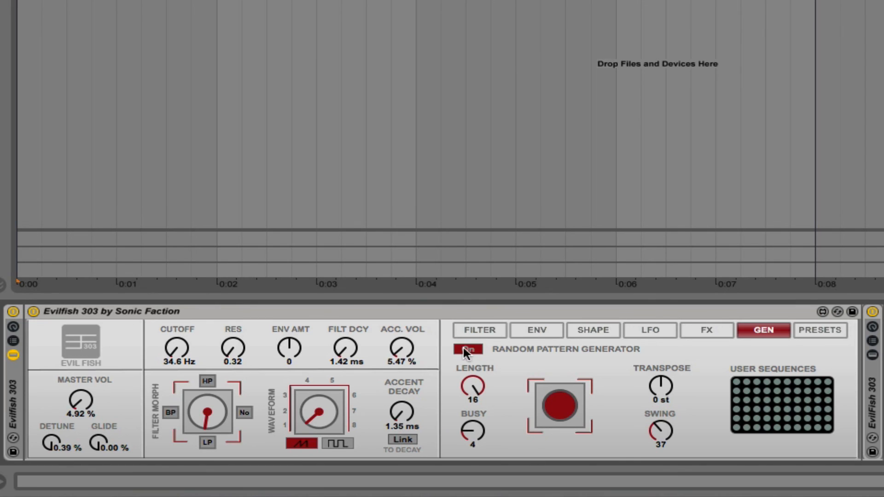
click(467, 350)
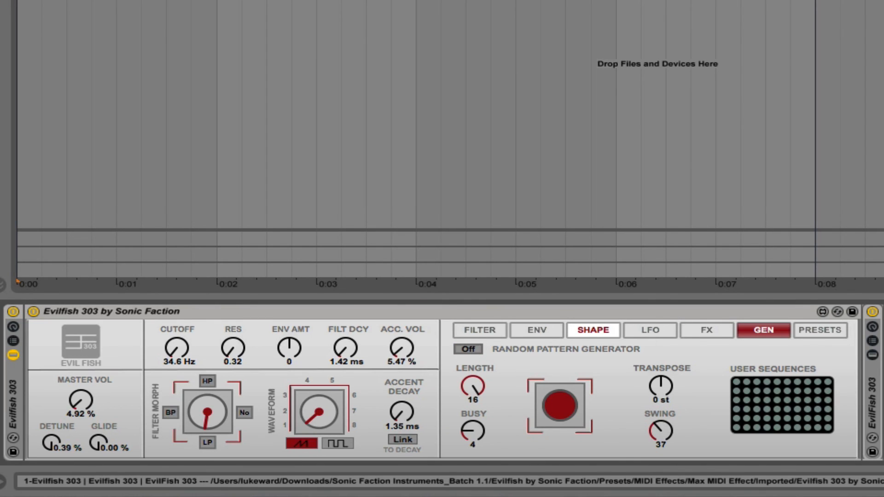